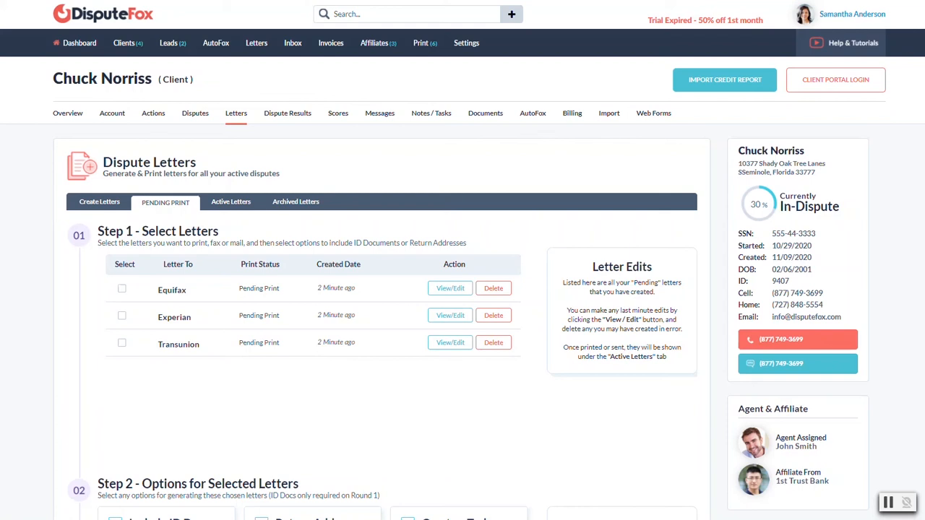
pyautogui.moveTo(447, 454)
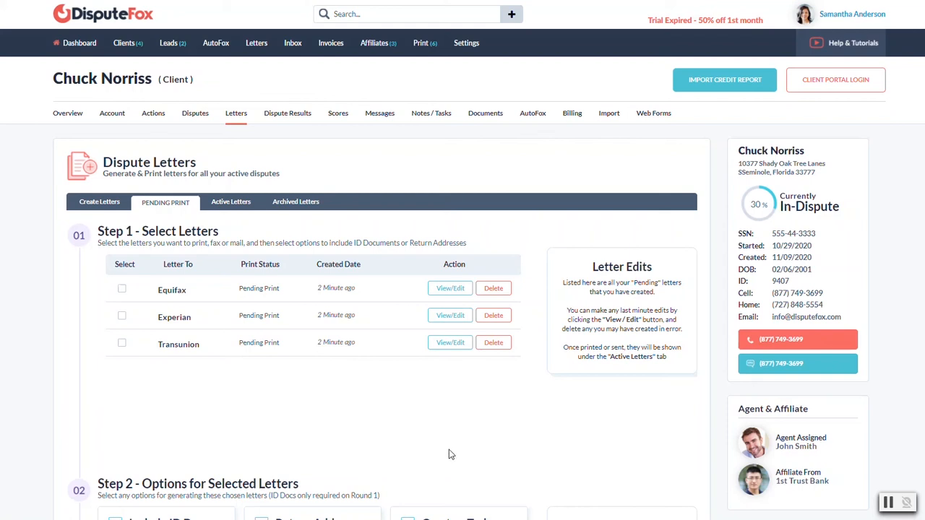
pyautogui.moveTo(165, 204)
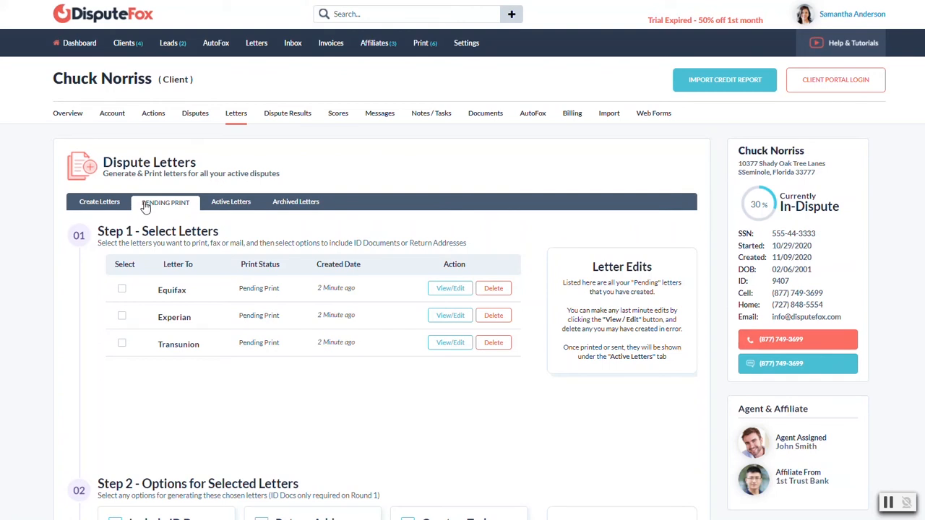
# - Tick Select for the Equifax, Experian and Transunion letters in the Pending Print list
pyautogui.scroll(-3)
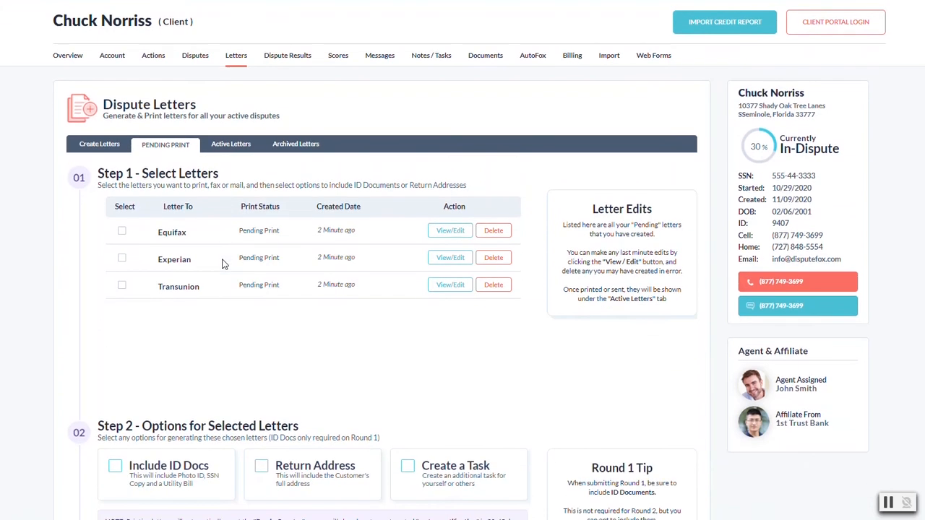
pyautogui.moveTo(102, 205)
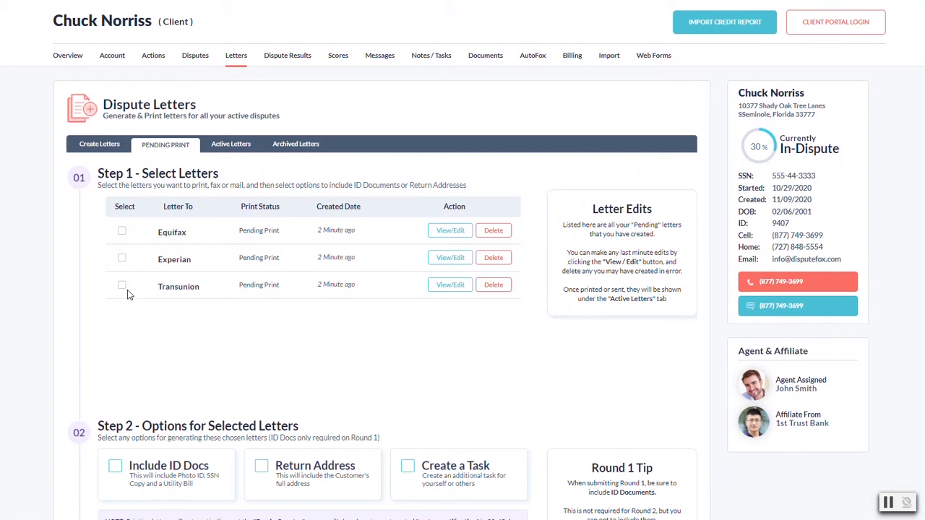
pyautogui.moveTo(180, 328)
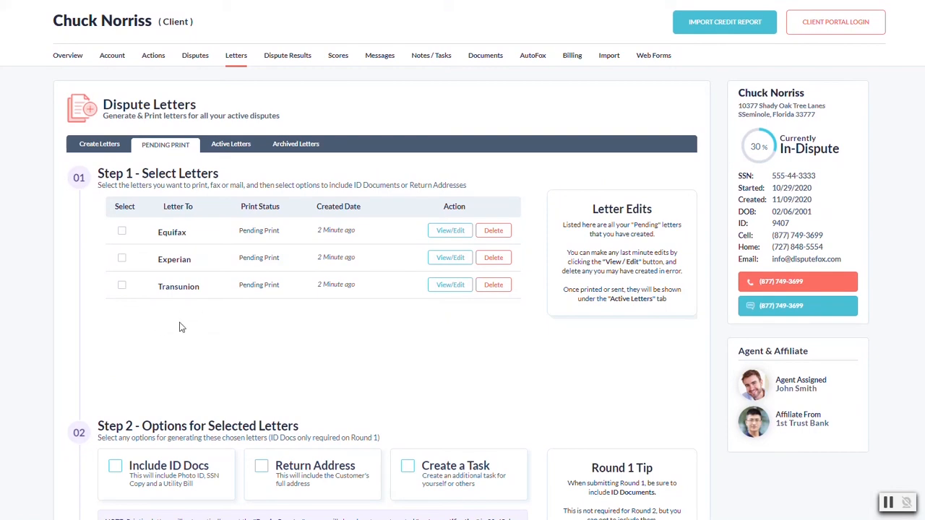
pyautogui.moveTo(362, 368)
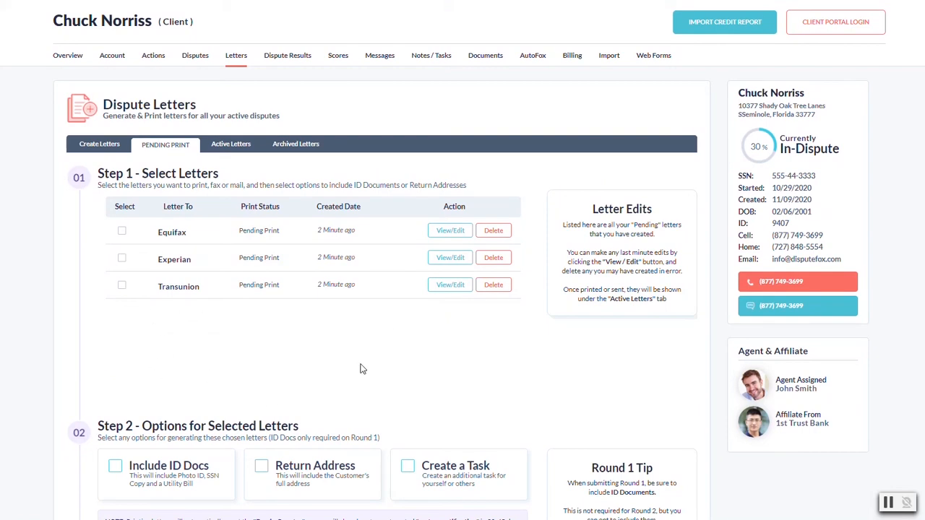
pyautogui.click(121, 230)
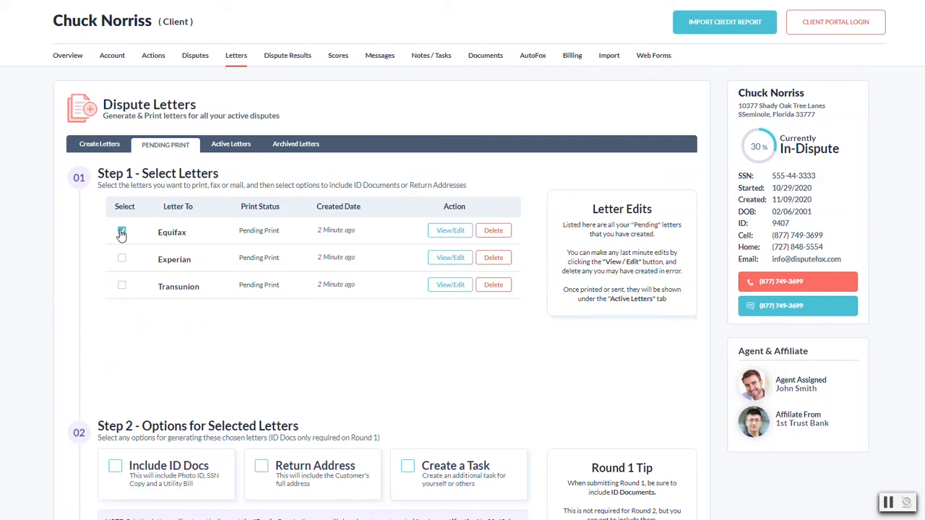
pyautogui.click(121, 232)
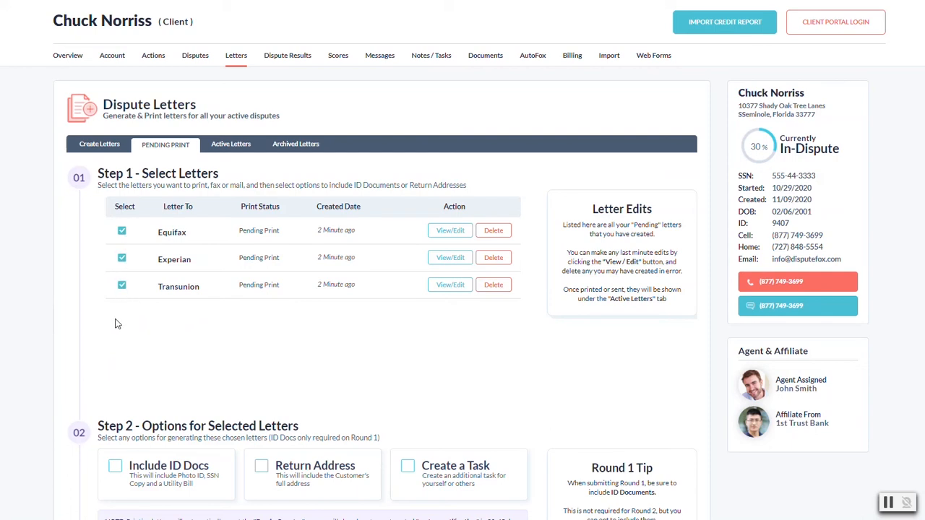
pyautogui.moveTo(123, 348)
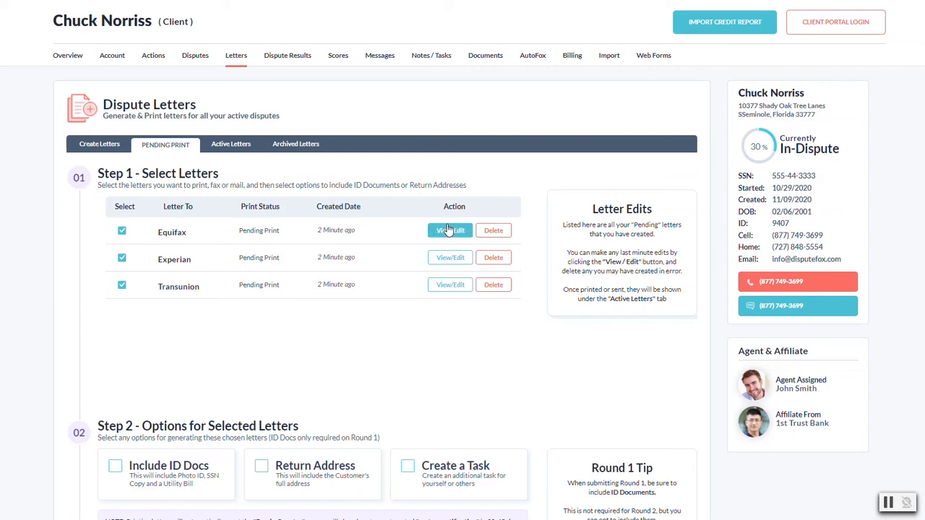
pyautogui.moveTo(238, 186)
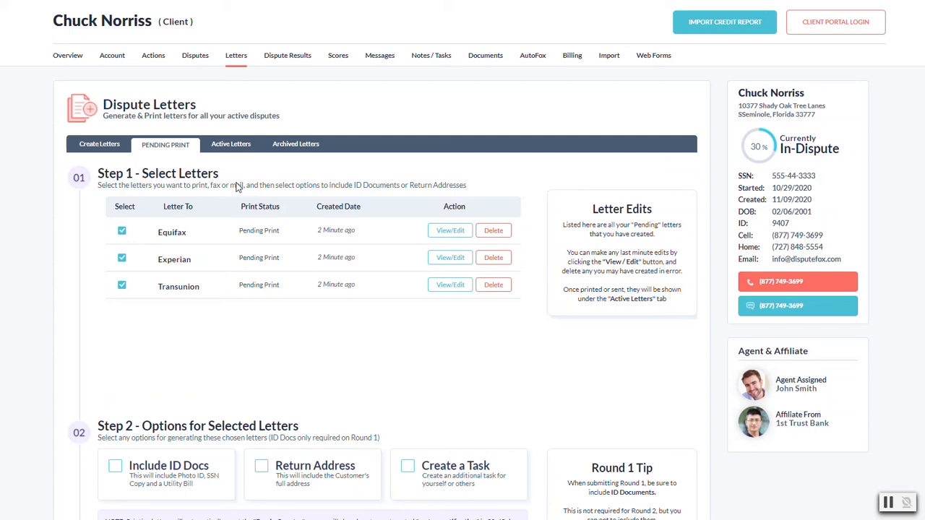
pyautogui.moveTo(437, 208)
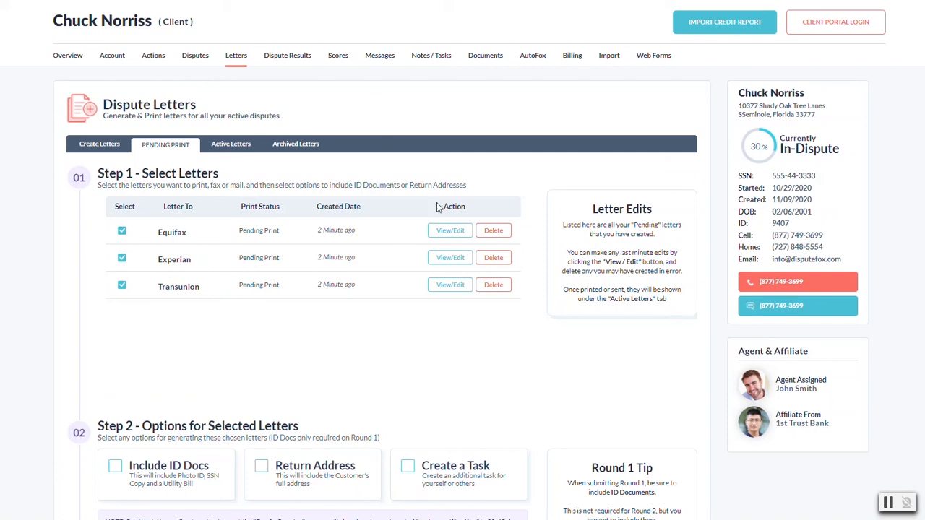
# - Enable Include ID Docs under Step 2 - Options for Selected Letters
pyautogui.scroll(-3)
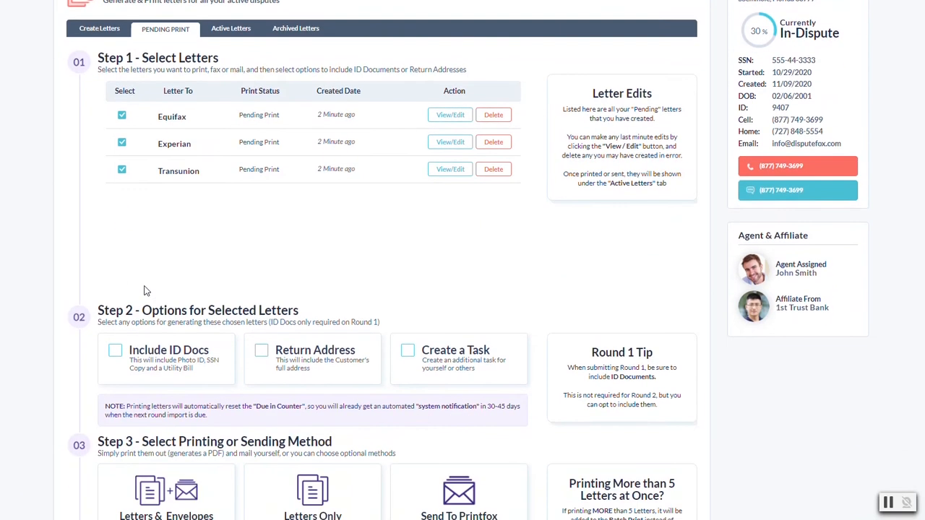
pyautogui.scroll(-3)
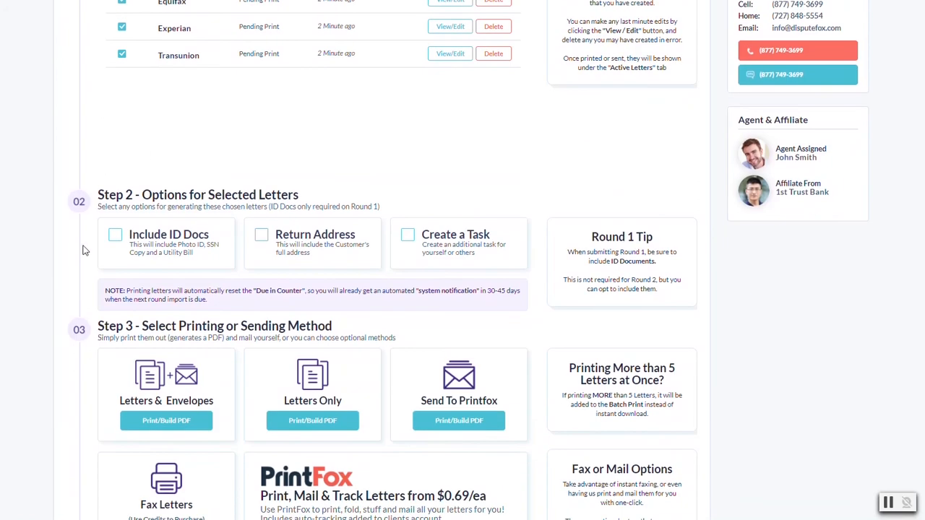
pyautogui.click(115, 234)
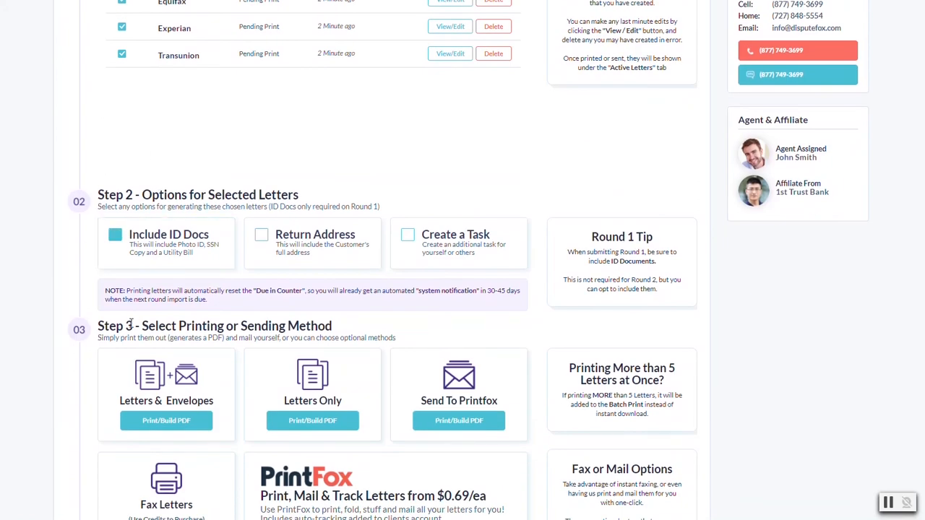
pyautogui.click(115, 234)
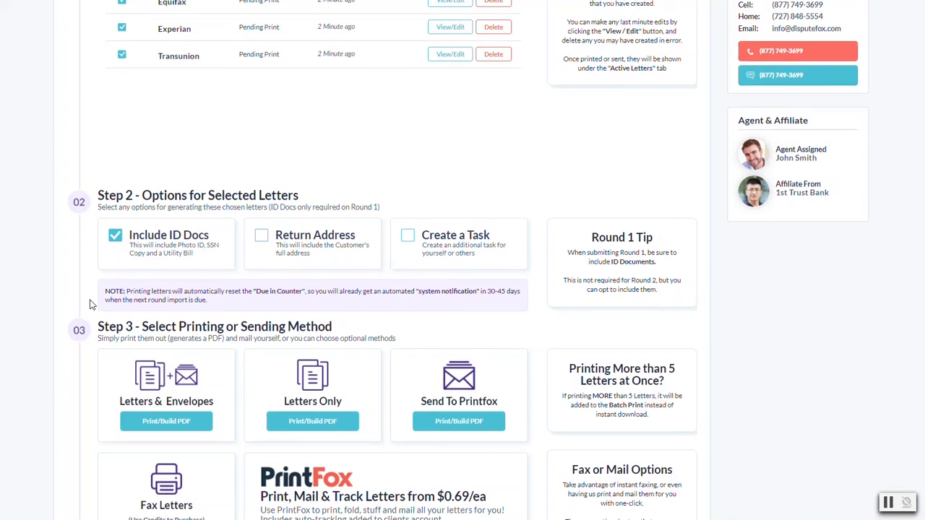
pyautogui.scroll(3)
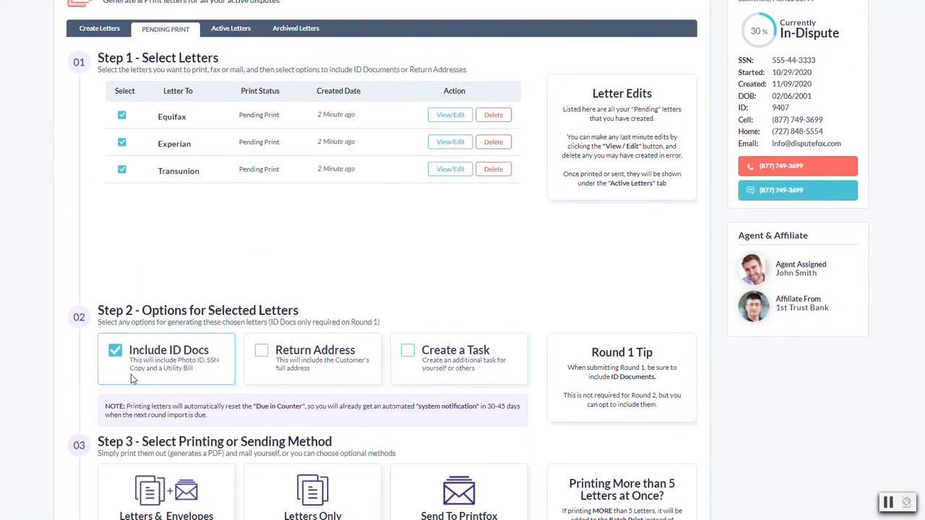
pyautogui.scroll(-3)
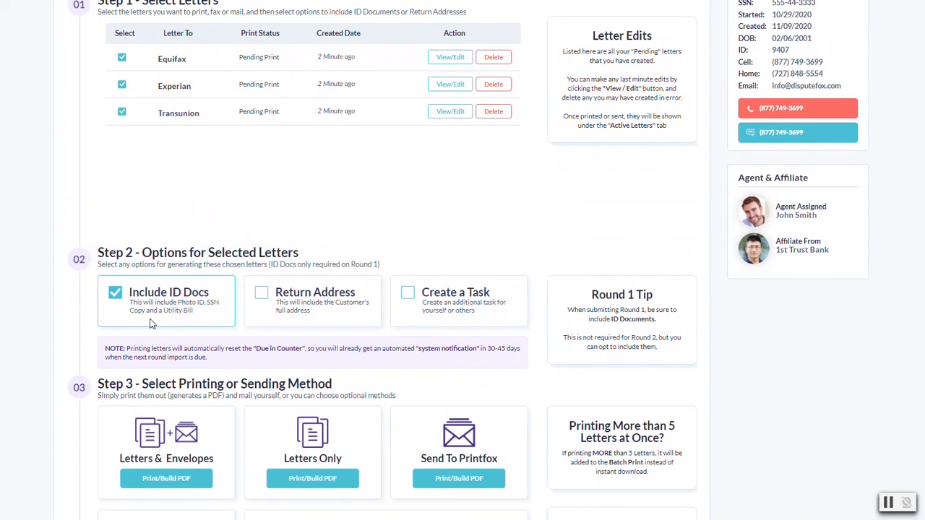
pyautogui.moveTo(192, 310)
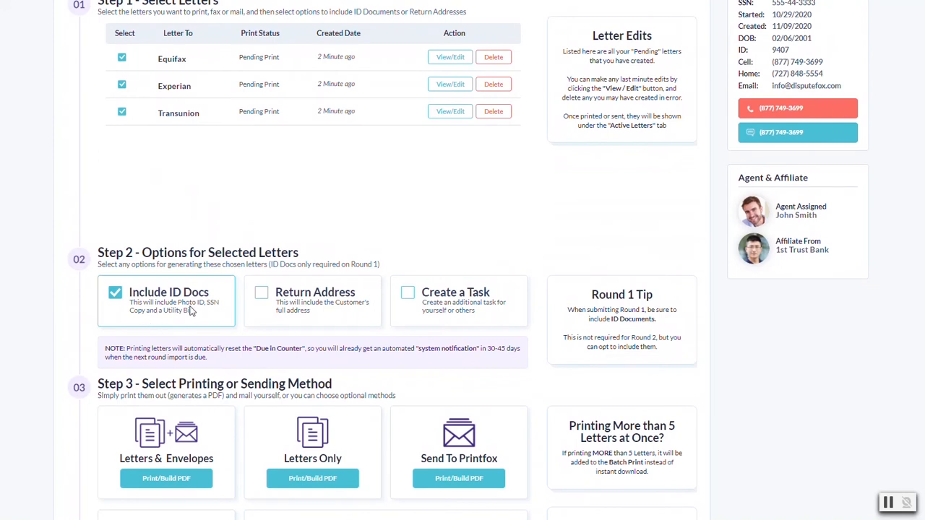
pyautogui.moveTo(163, 327)
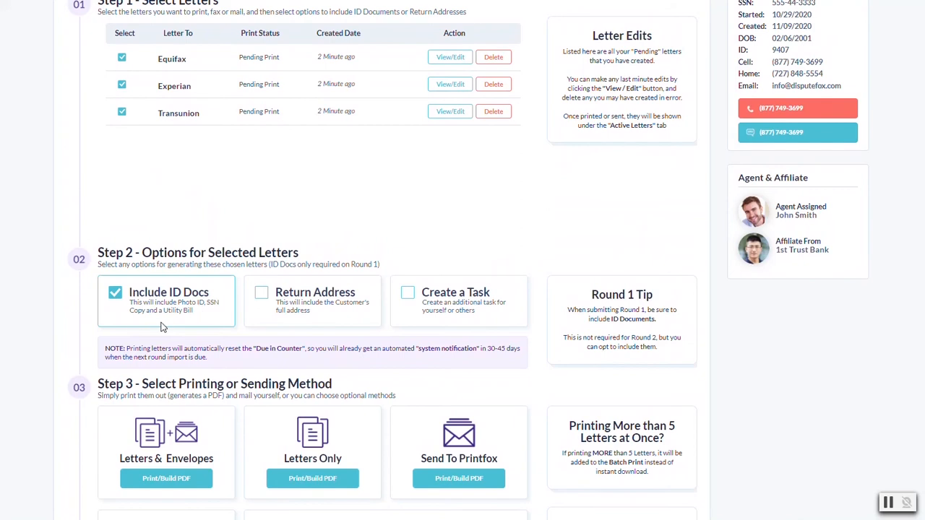
pyautogui.moveTo(103, 321)
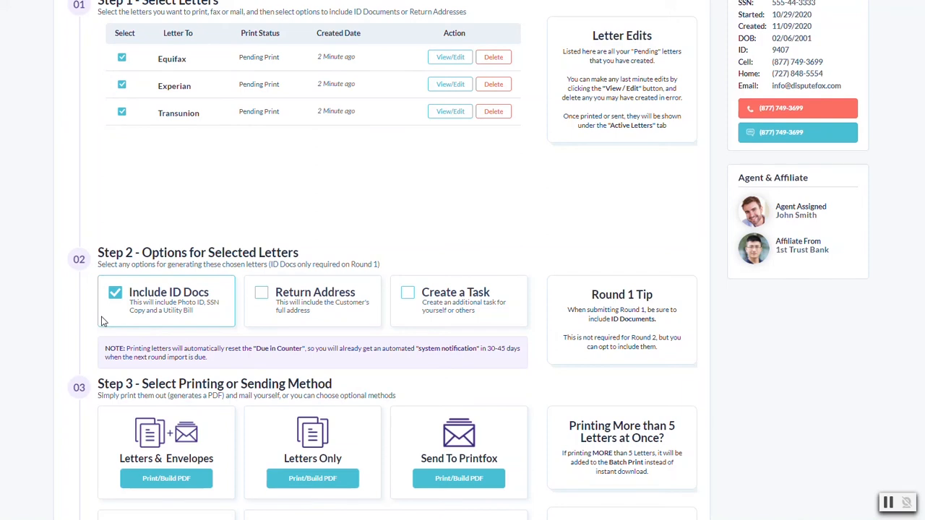
pyautogui.scroll(3)
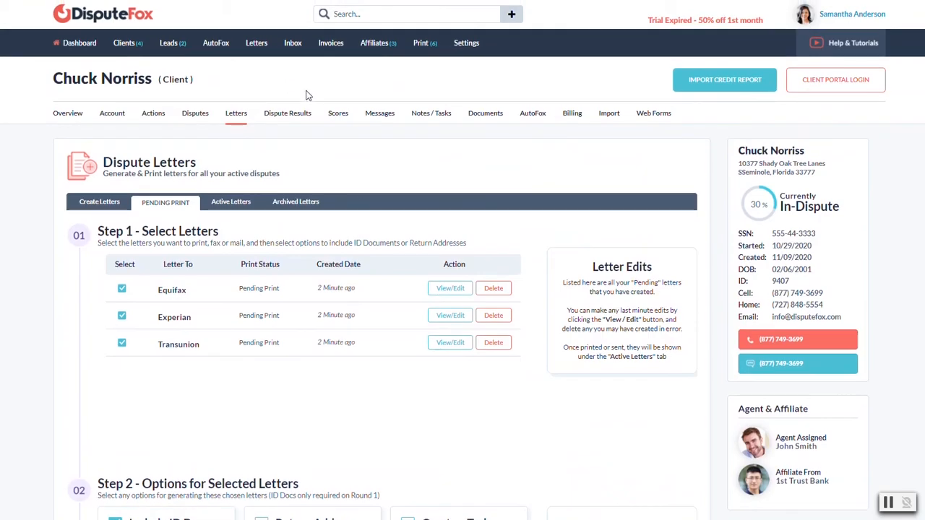
pyautogui.moveTo(249, 366)
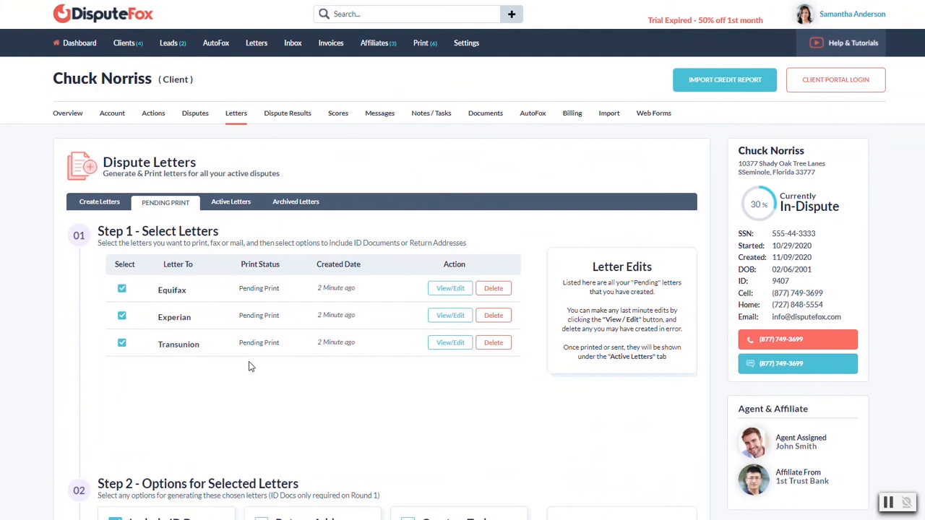
pyautogui.scroll(-3)
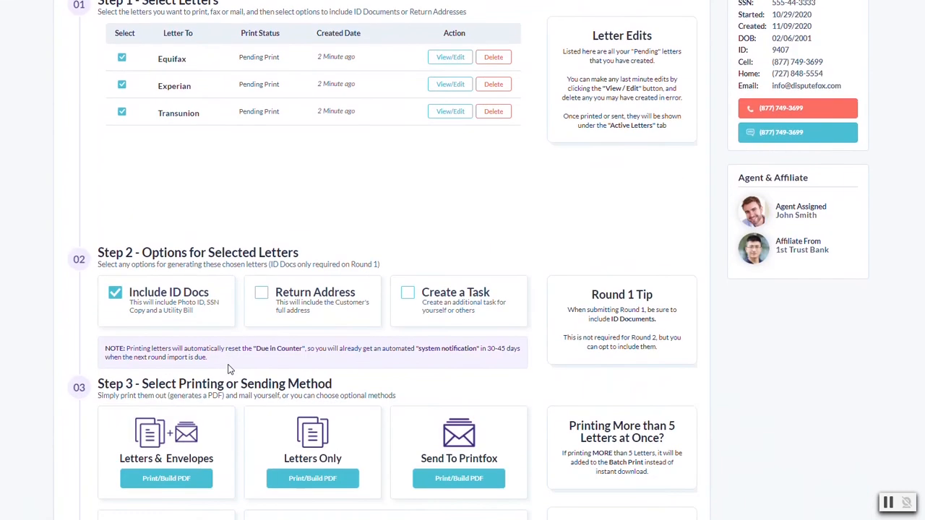
pyautogui.scroll(-3)
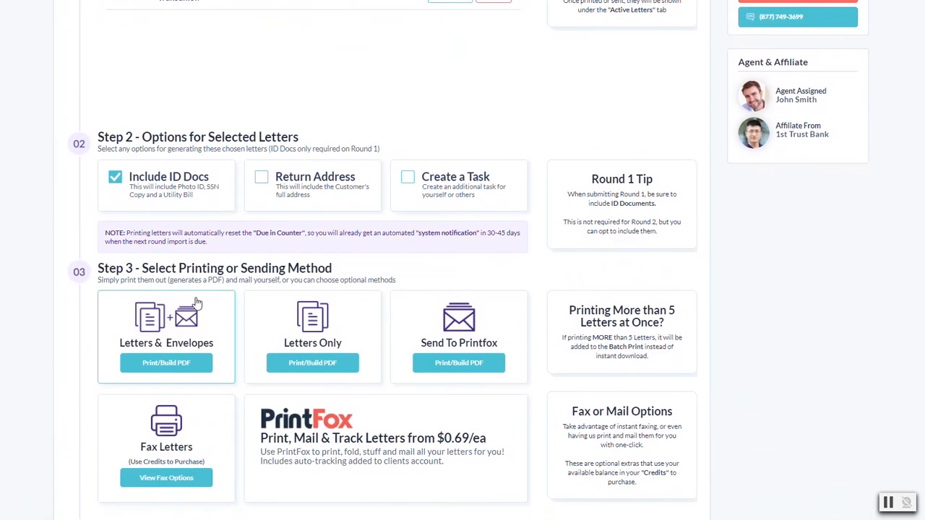
pyautogui.scroll(3)
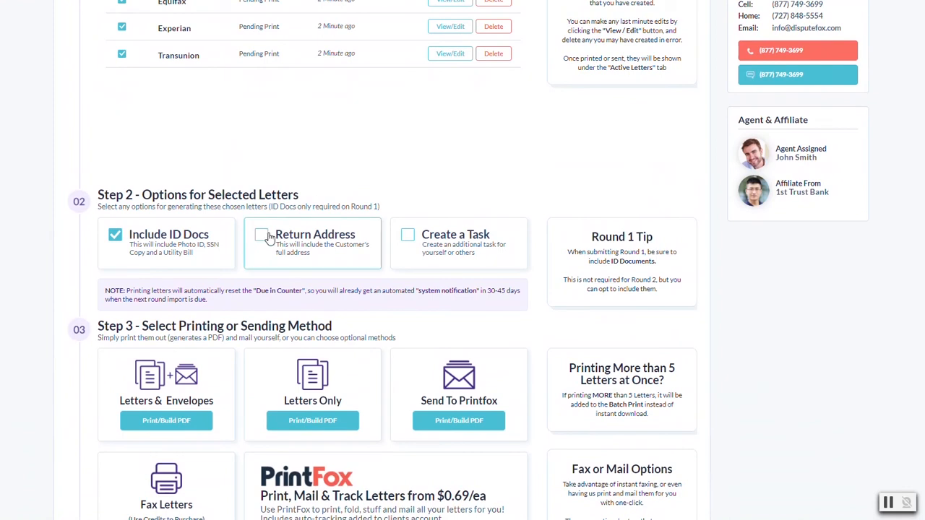
pyautogui.moveTo(445, 243)
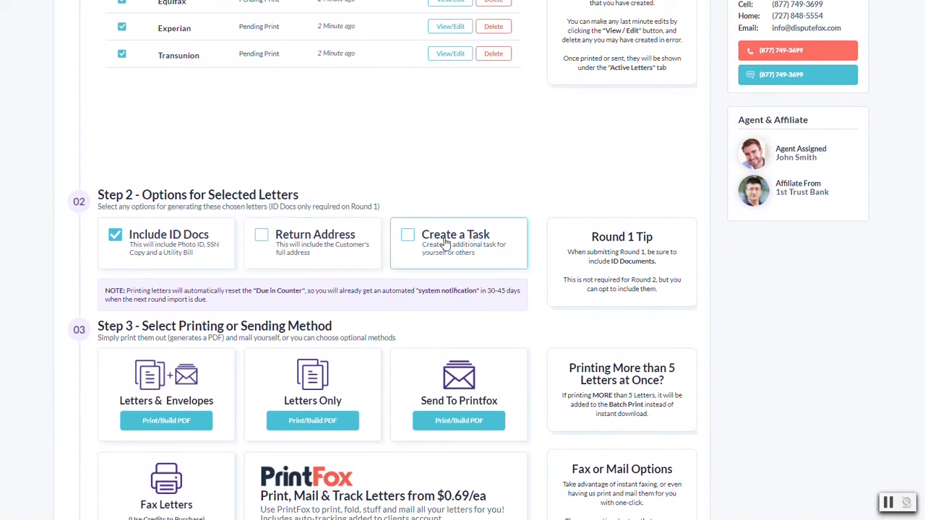
pyautogui.scroll(3)
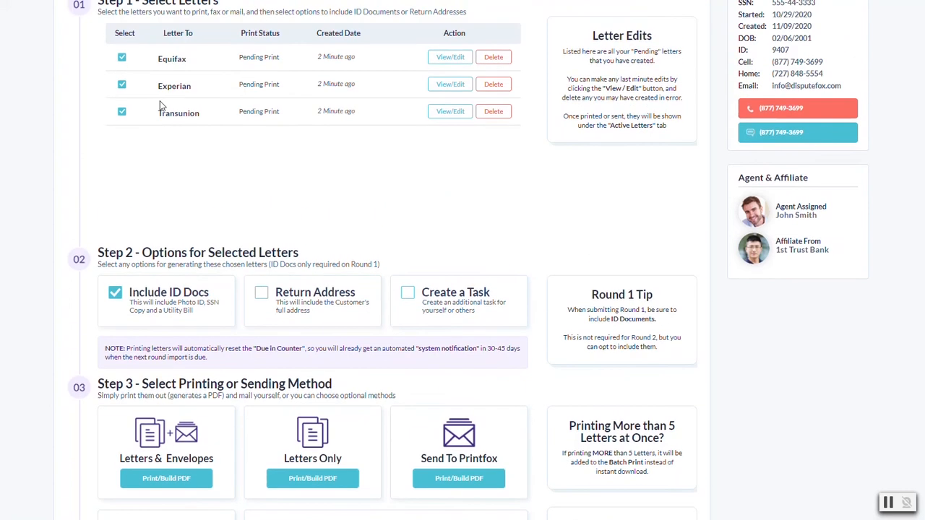
pyautogui.moveTo(166, 398)
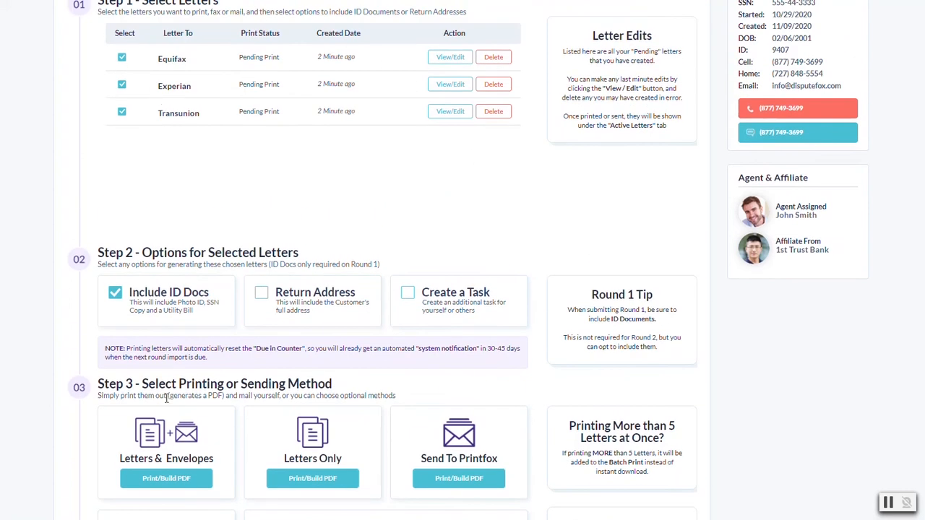
pyautogui.moveTo(221, 363)
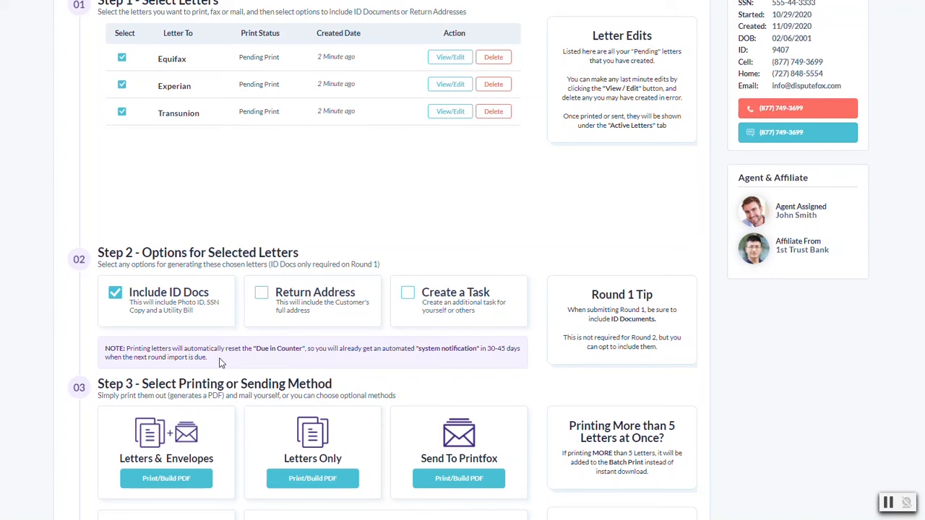
pyautogui.moveTo(448, 336)
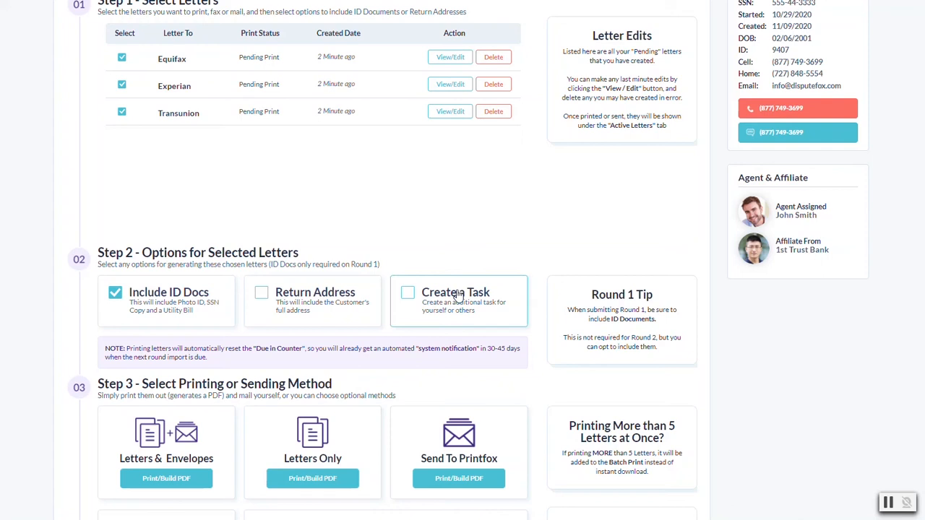
pyautogui.click(407, 293)
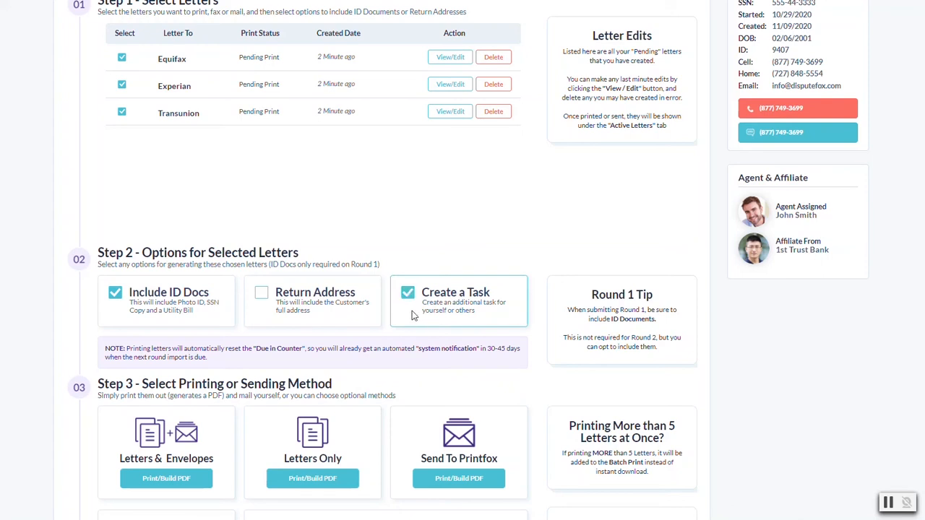
pyautogui.click(407, 292)
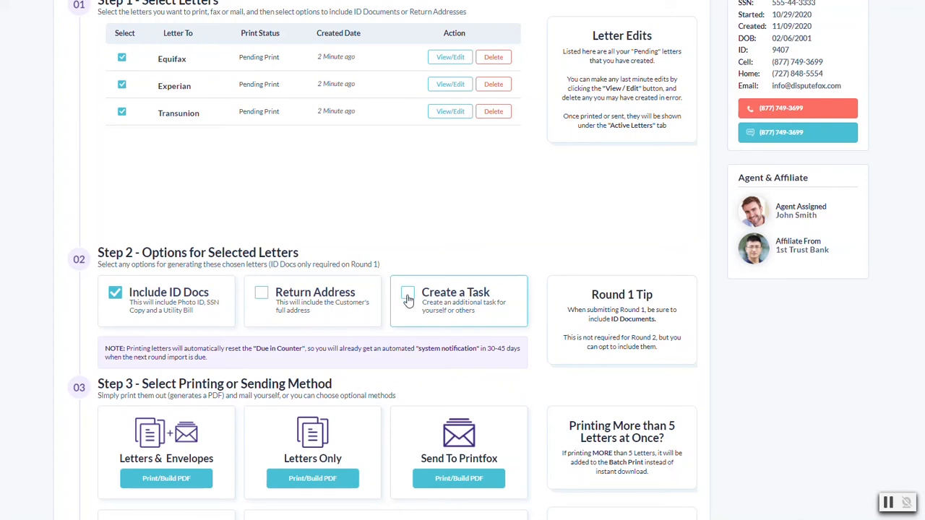
pyautogui.moveTo(367, 341)
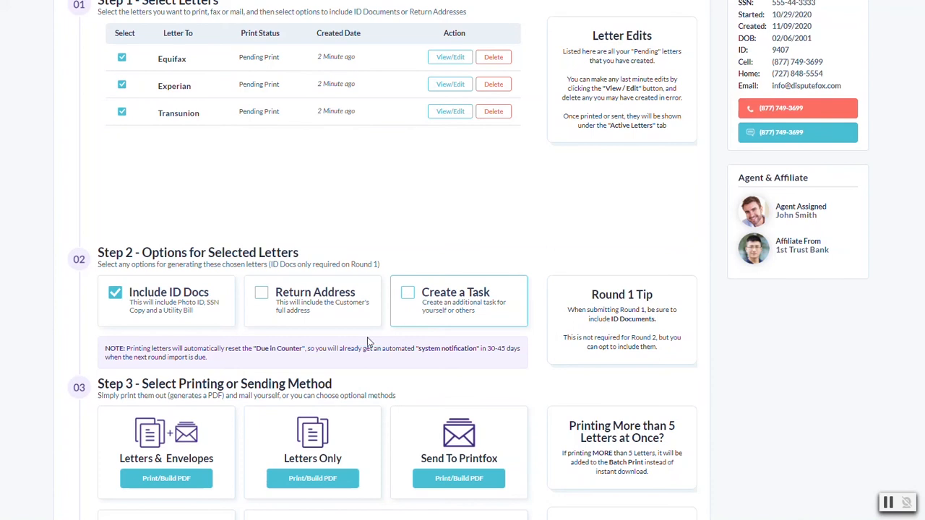
pyautogui.scroll(-3)
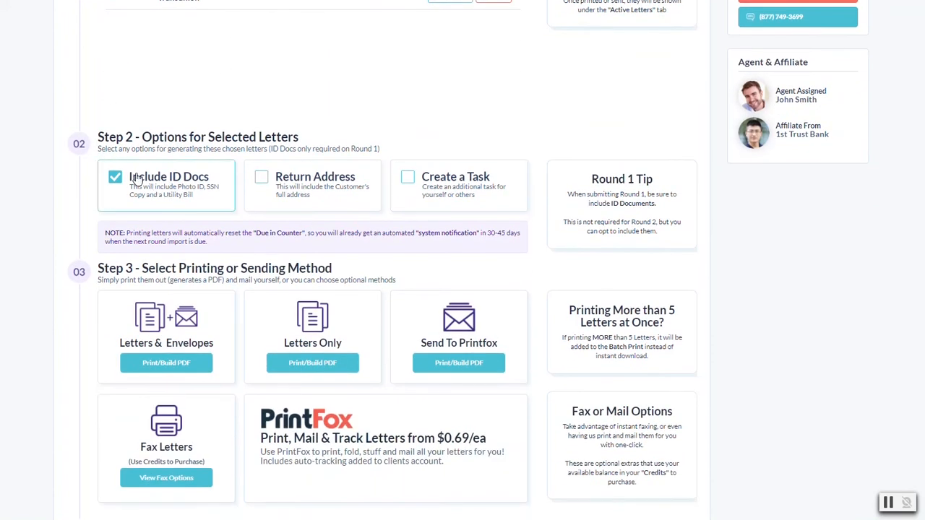
pyautogui.scroll(-3)
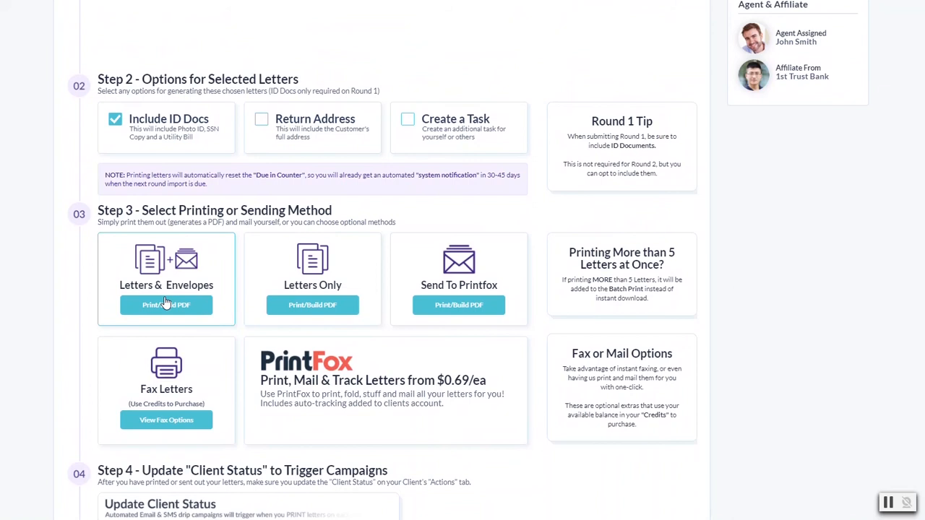
pyautogui.moveTo(312, 281)
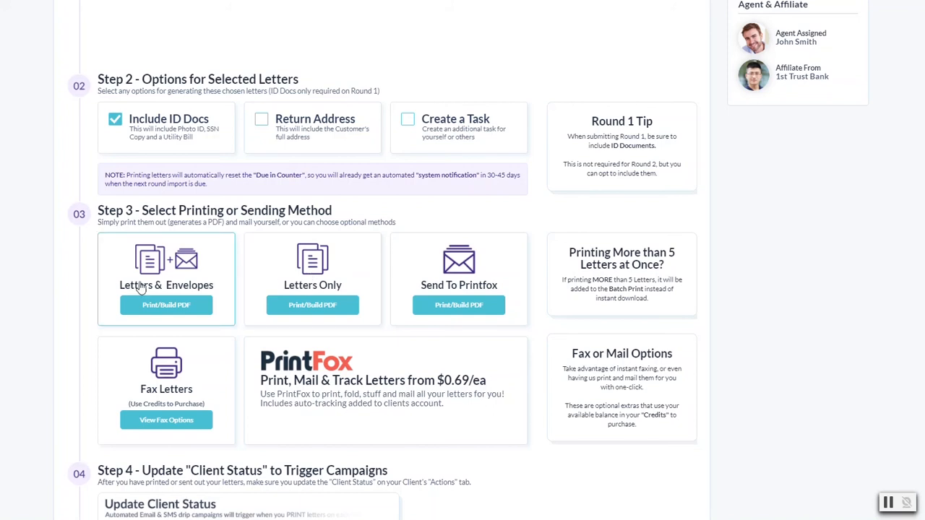
pyautogui.moveTo(141, 284)
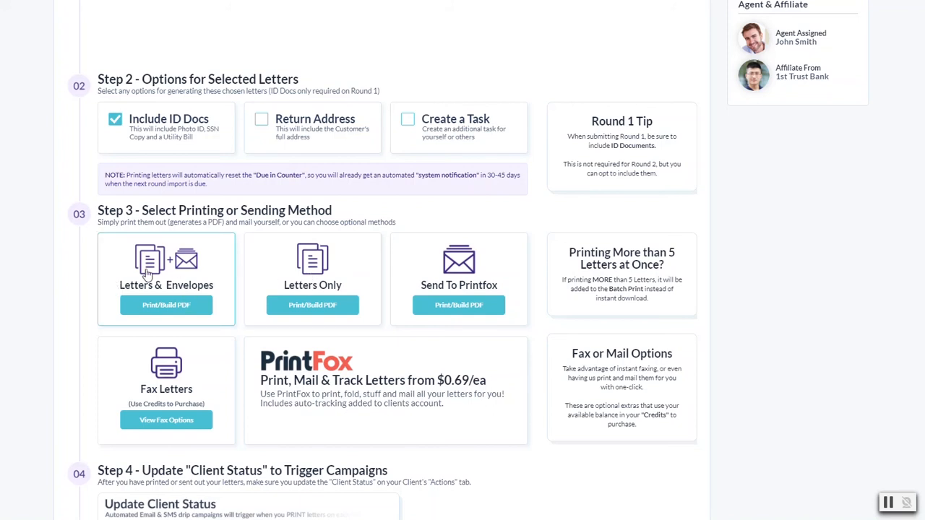
pyautogui.moveTo(198, 296)
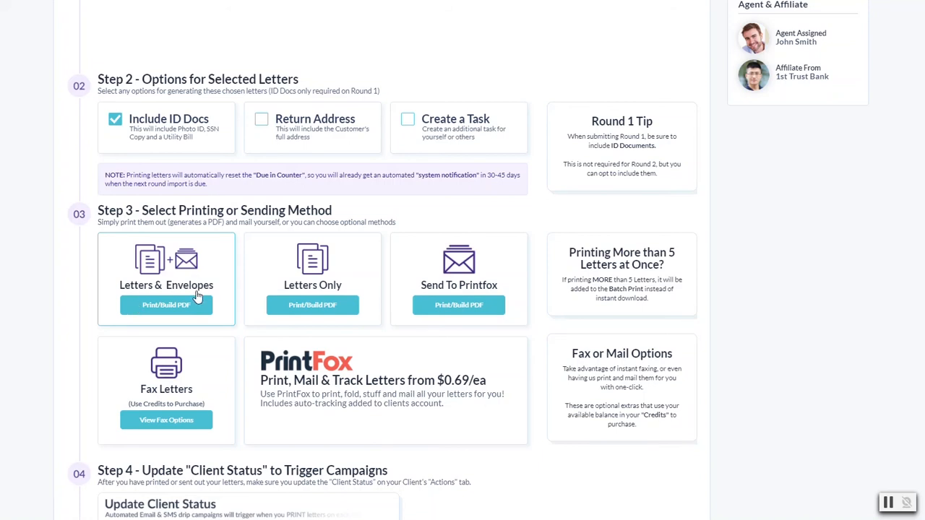
pyautogui.moveTo(560, 248)
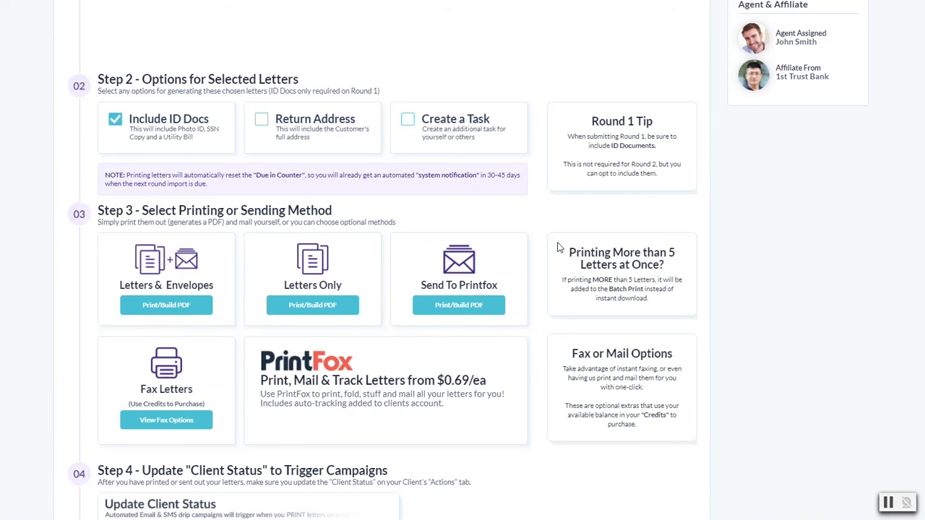
pyautogui.moveTo(412, 293)
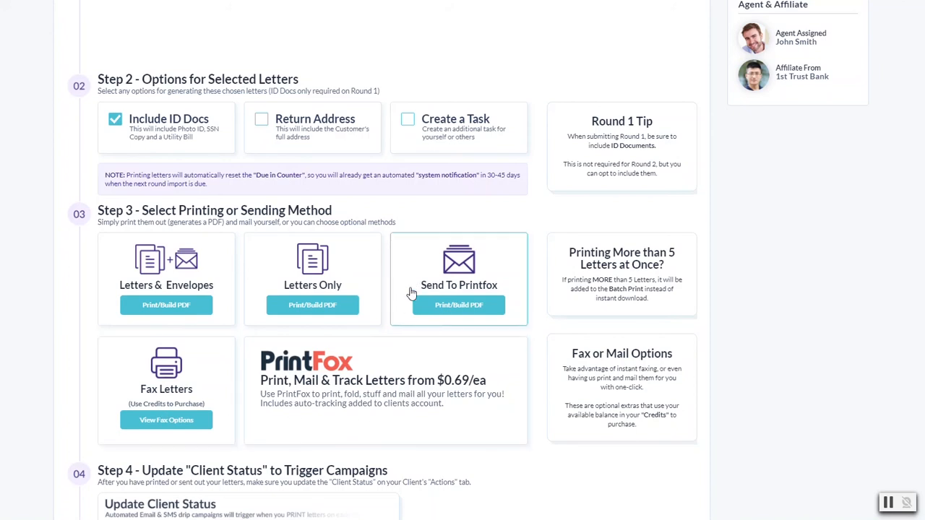
pyautogui.moveTo(405, 349)
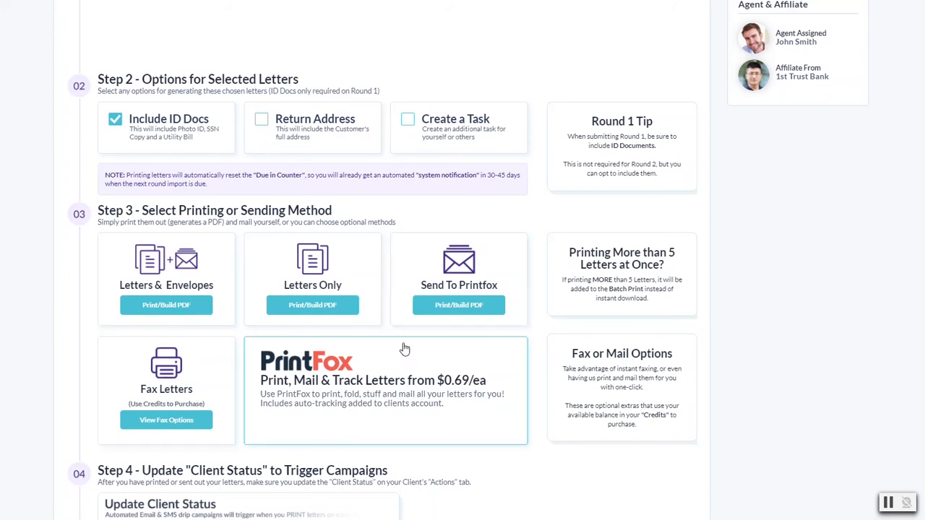
pyautogui.moveTo(257, 360)
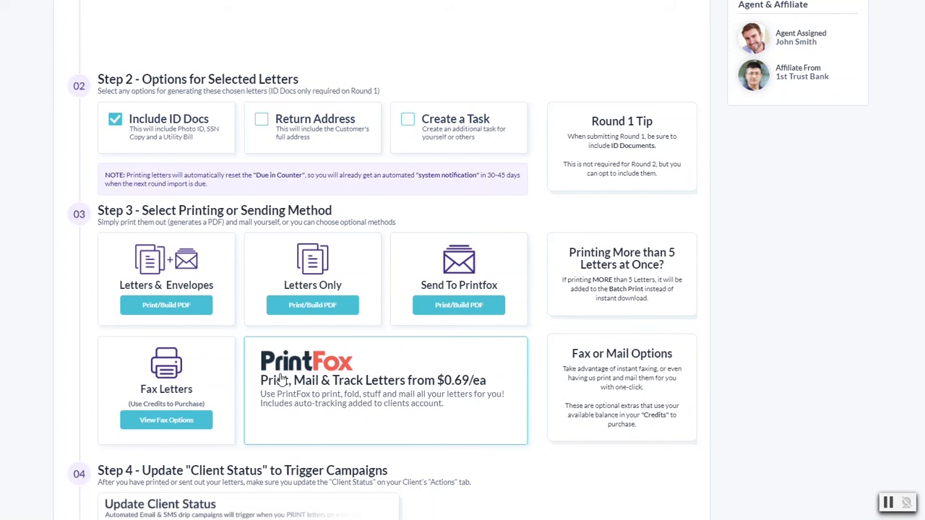
pyautogui.moveTo(271, 368)
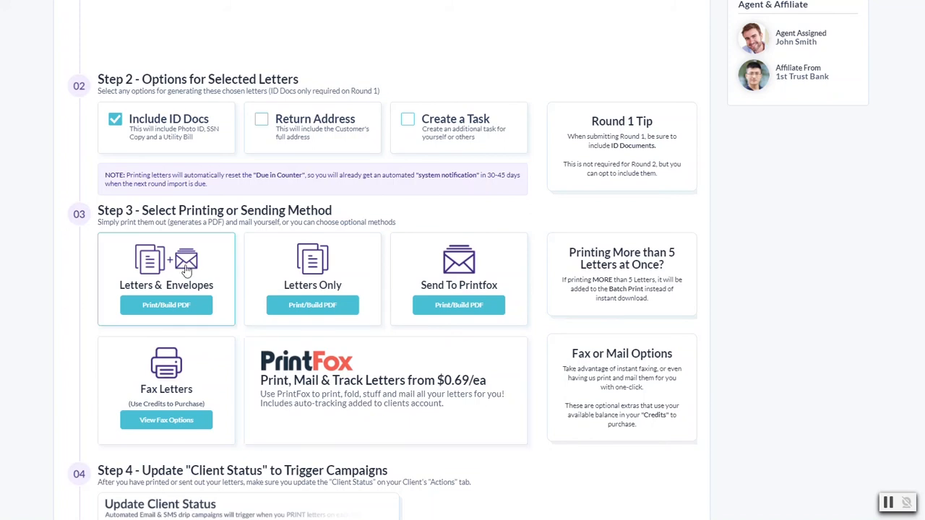
pyautogui.moveTo(354, 356)
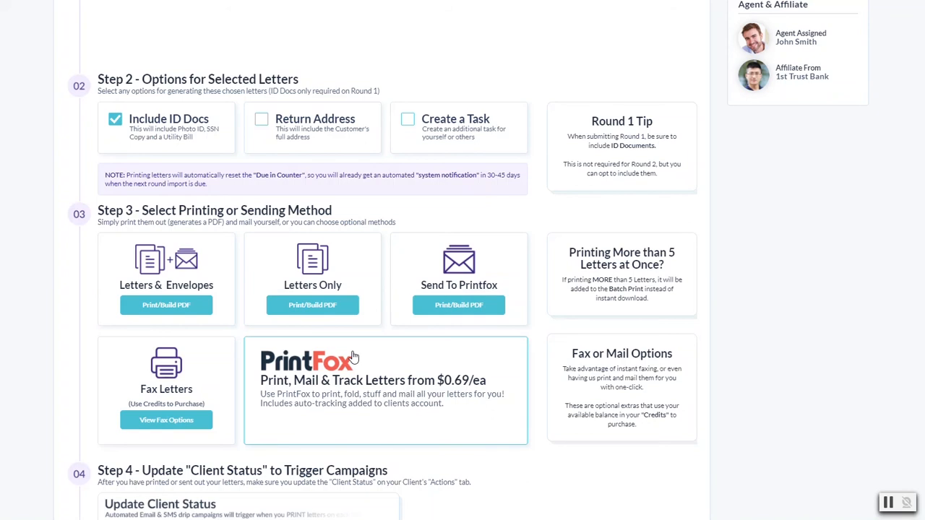
pyautogui.moveTo(371, 385)
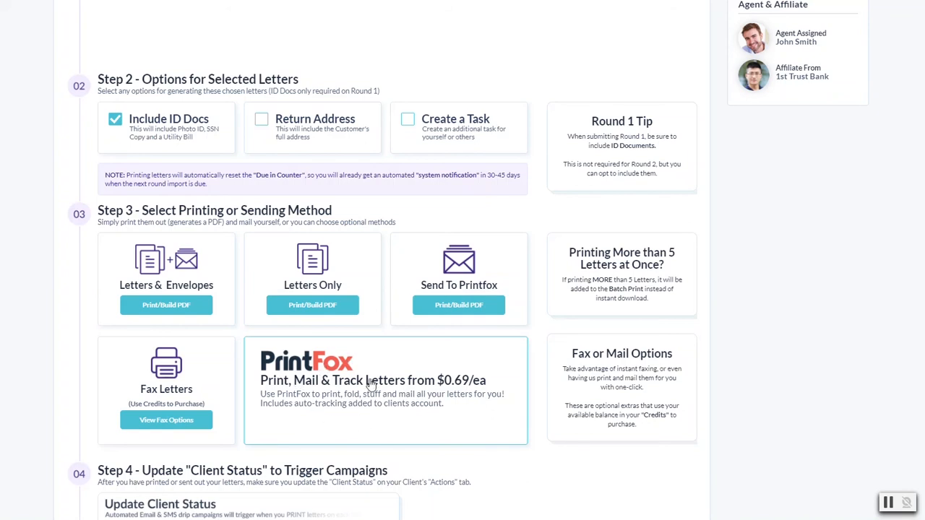
pyautogui.moveTo(731, 134)
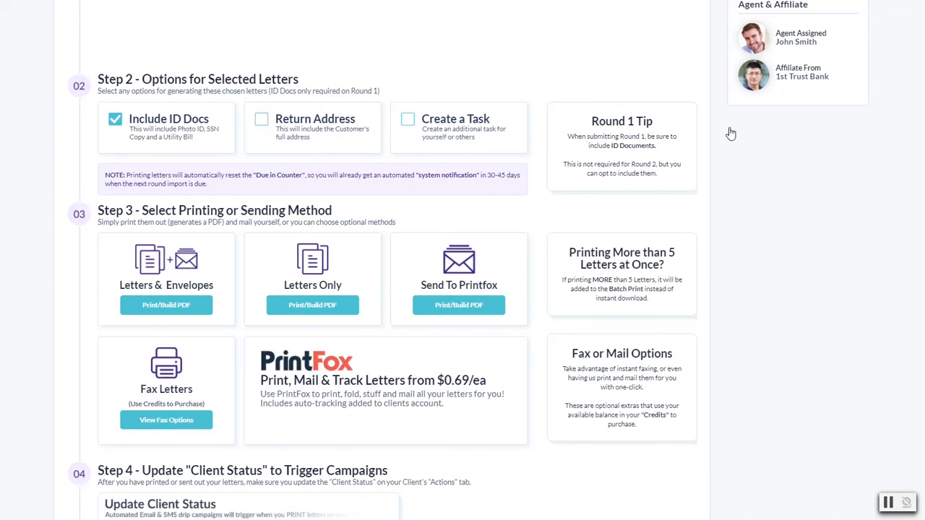
pyautogui.scroll(3)
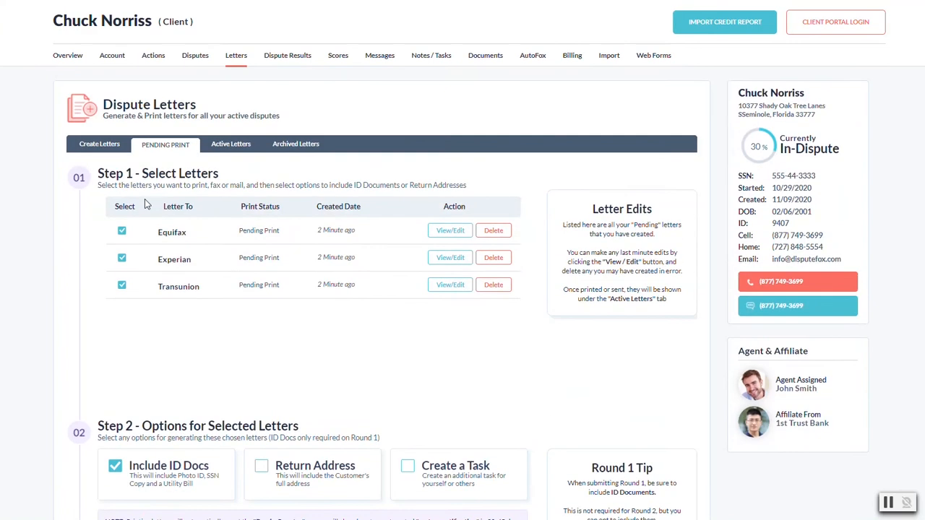
pyautogui.moveTo(365, 279)
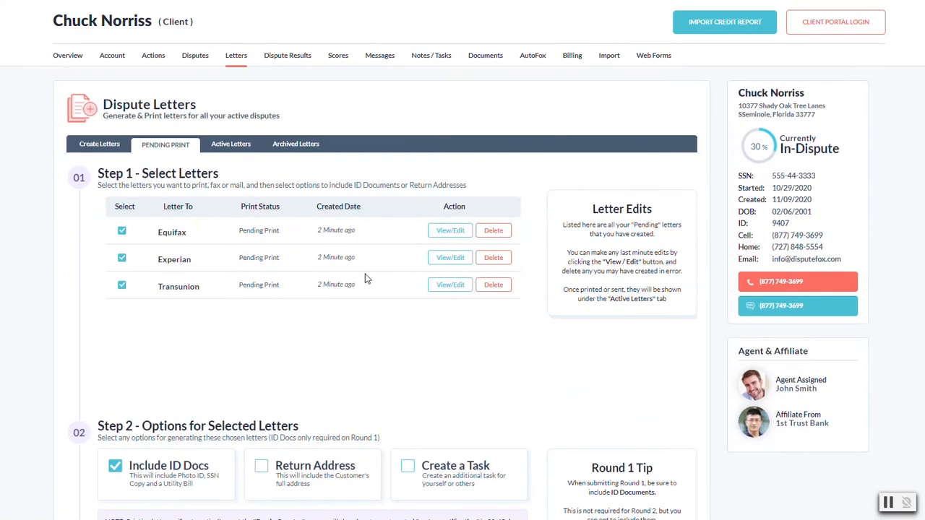
pyautogui.moveTo(401, 185)
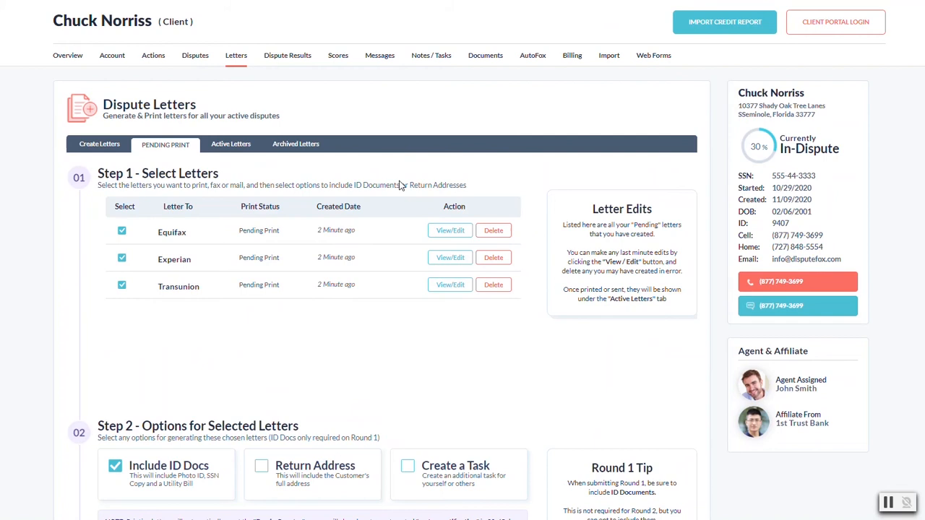
pyautogui.moveTo(387, 188)
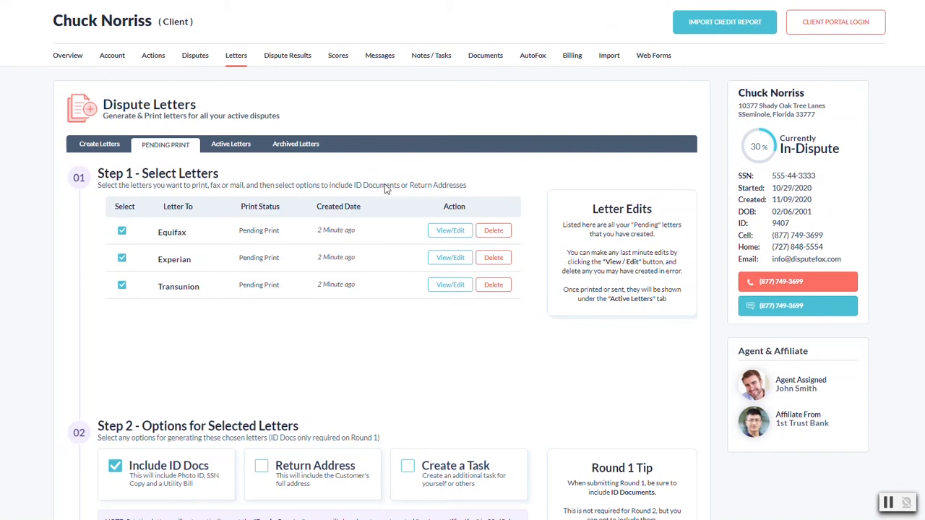
pyautogui.moveTo(430, 201)
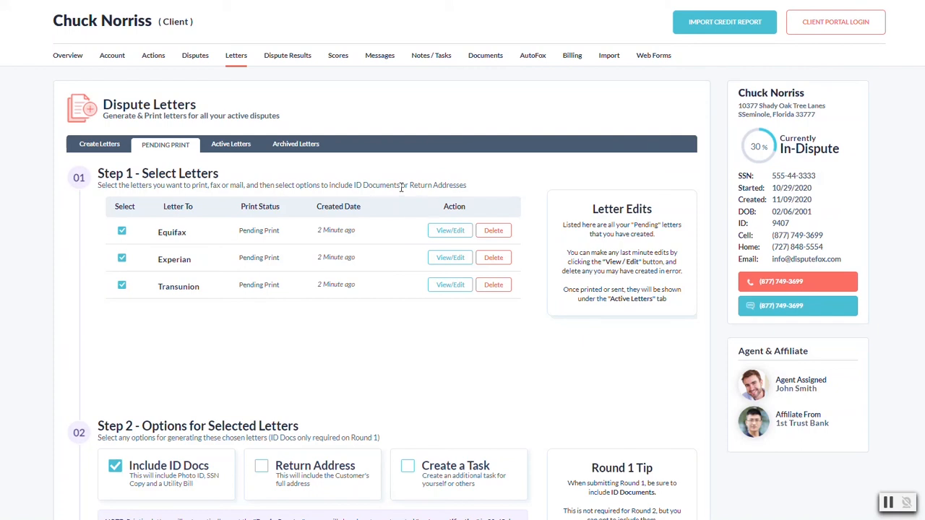
pyautogui.moveTo(462, 330)
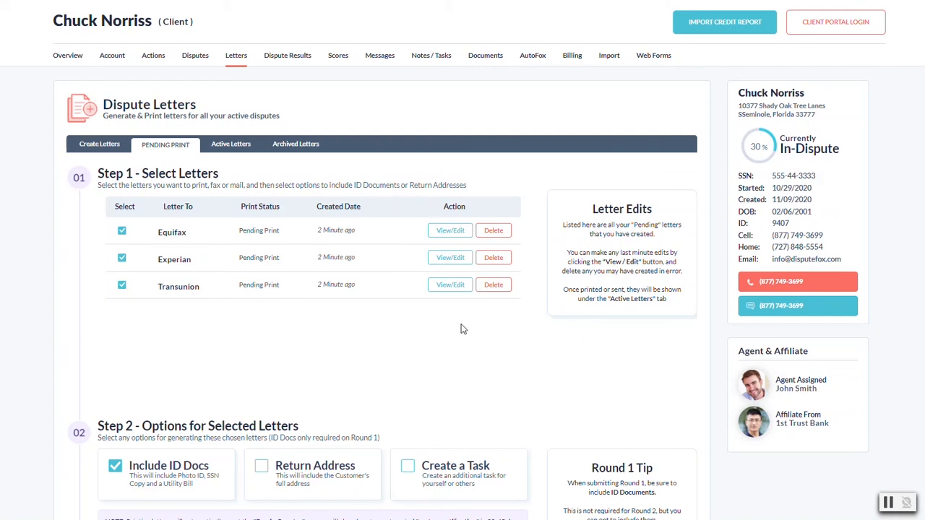
pyautogui.moveTo(364, 312)
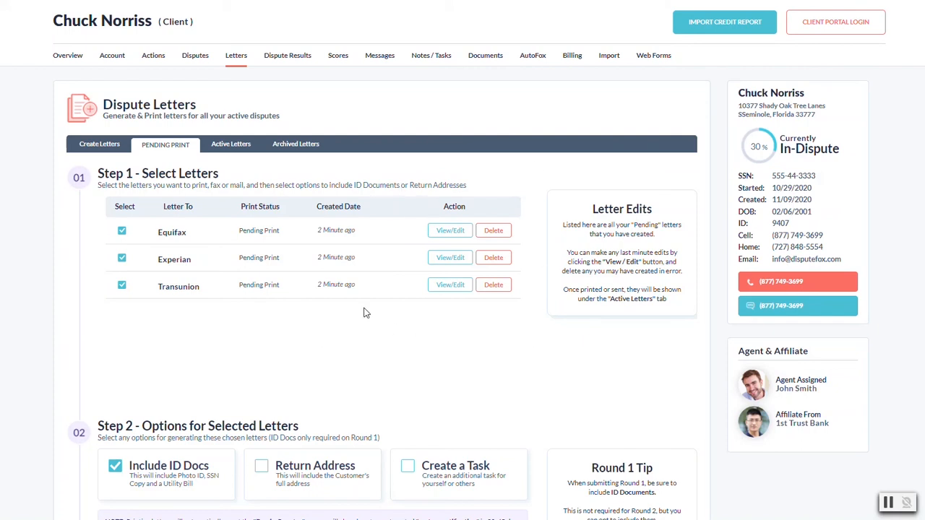
pyautogui.moveTo(390, 326)
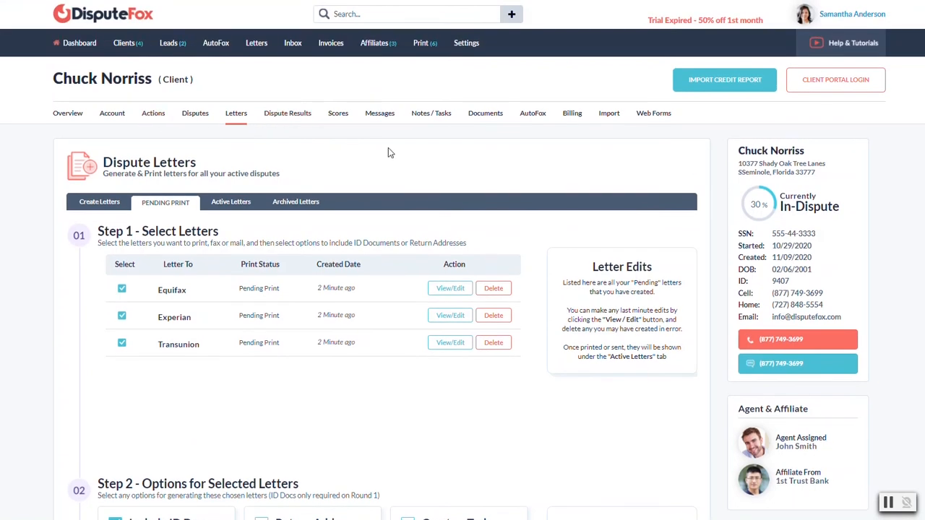
pyautogui.moveTo(538, 403)
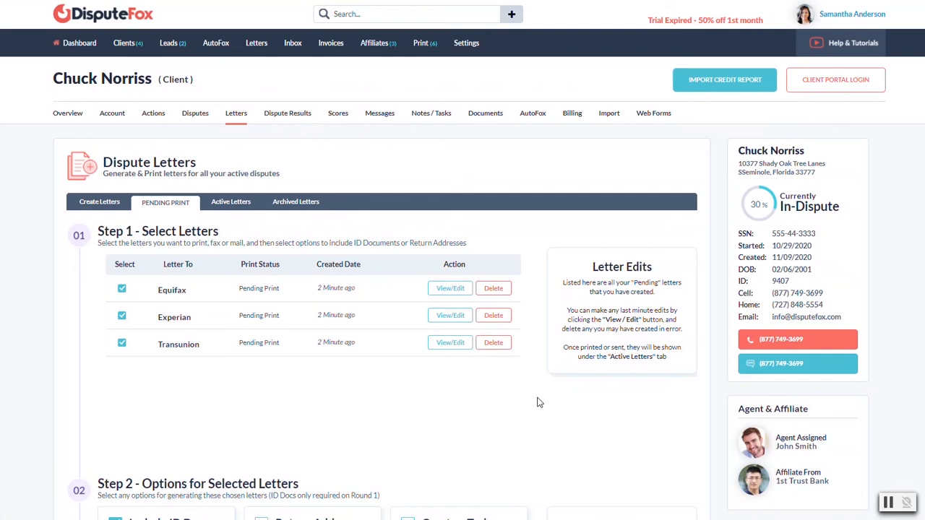
pyautogui.scroll(-3)
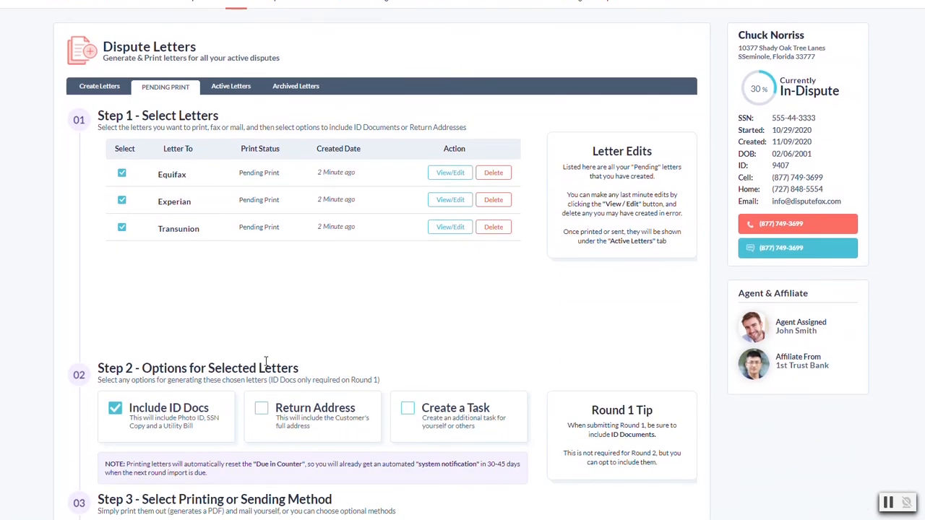
pyautogui.scroll(-3)
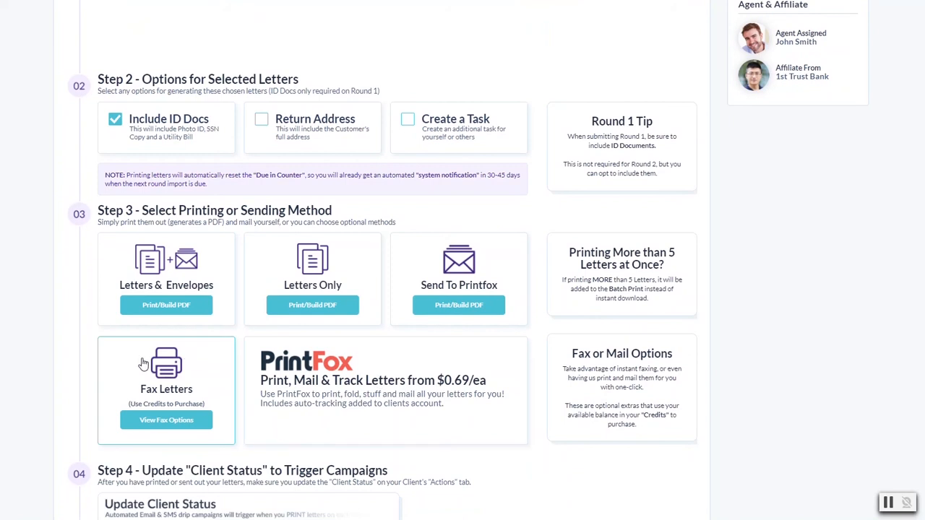
pyautogui.moveTo(189, 374)
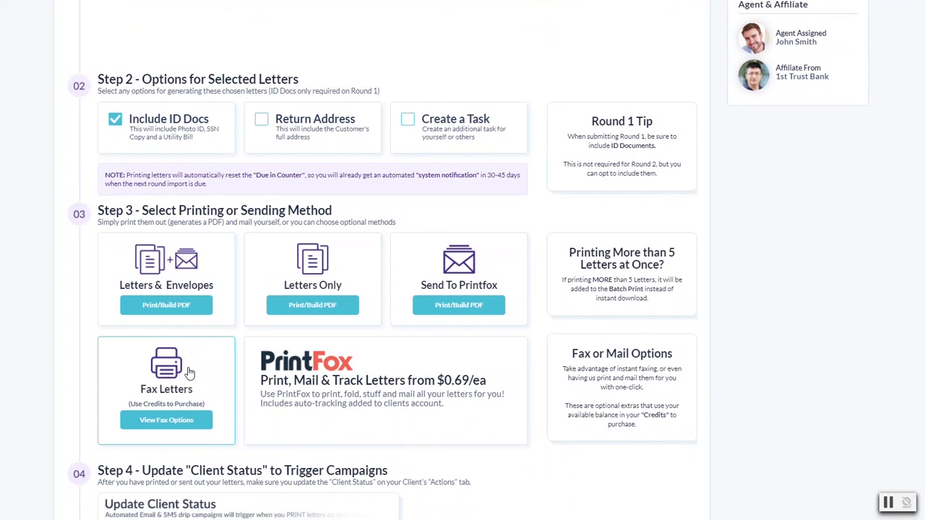
pyautogui.scroll(-3)
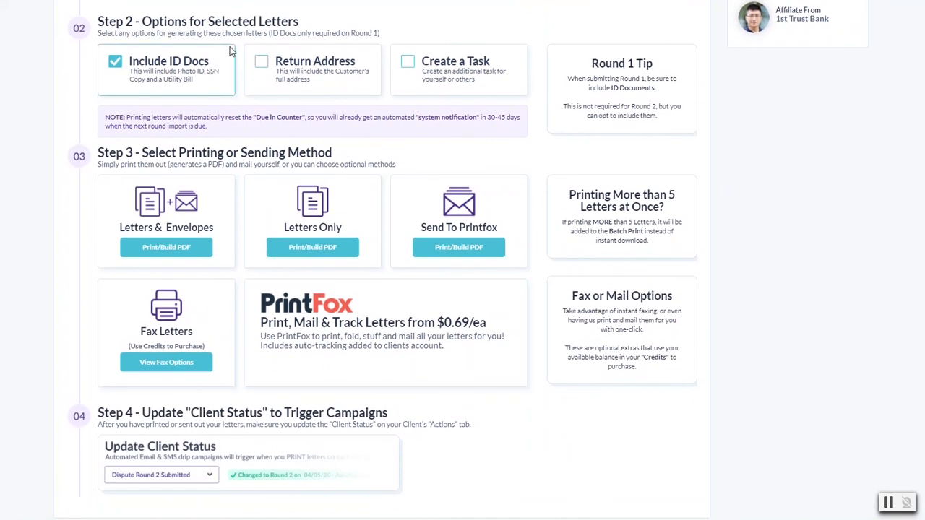
pyautogui.scroll(3)
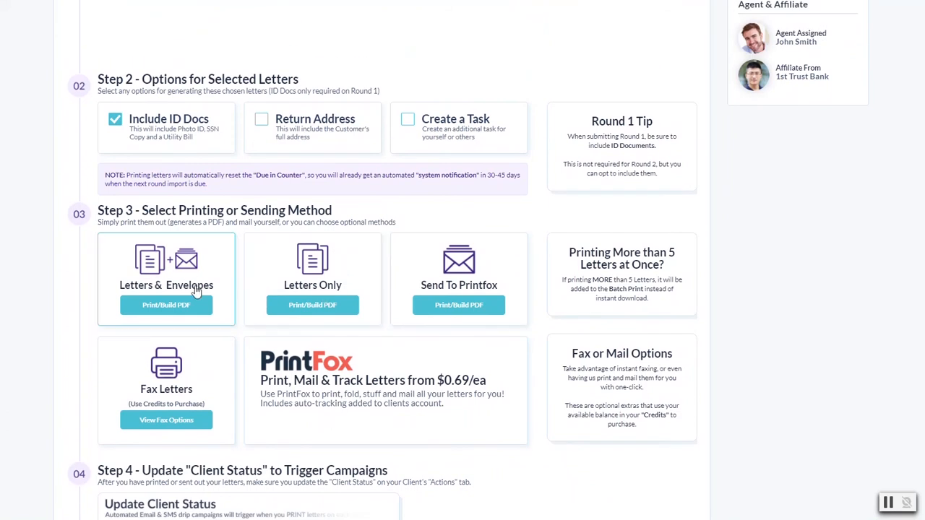
pyautogui.moveTo(245, 280)
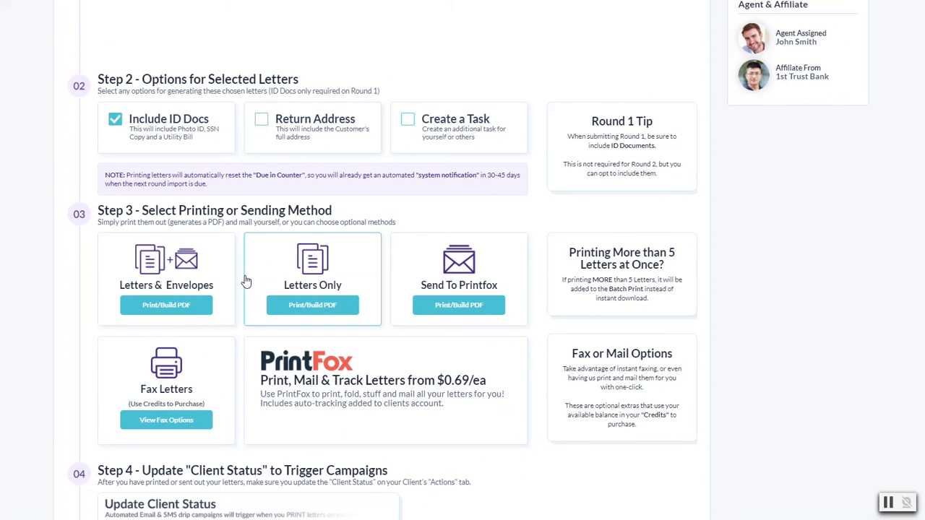
pyautogui.scroll(-3)
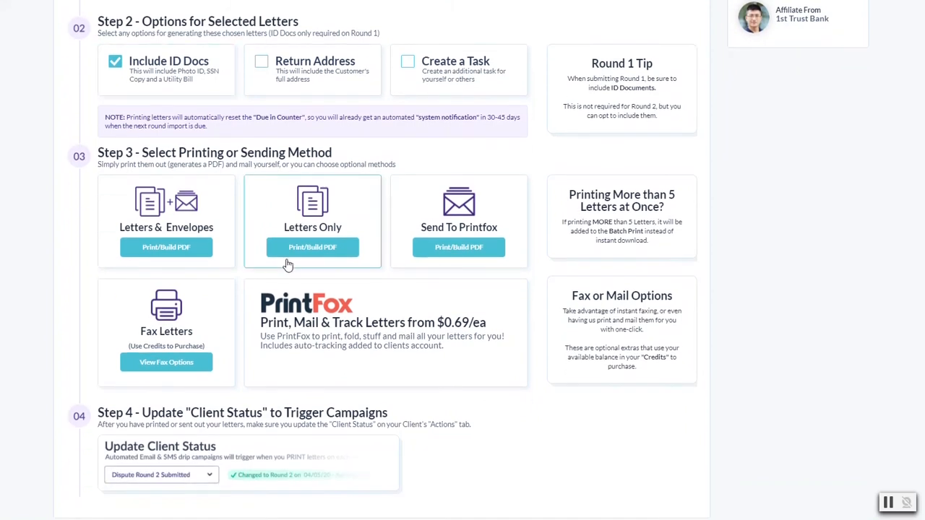
pyautogui.scroll(3)
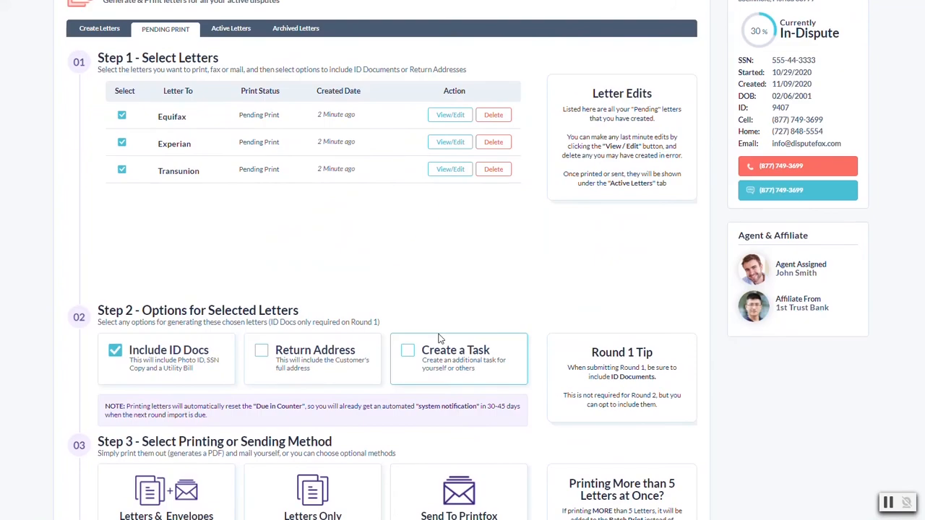
pyautogui.scroll(-3)
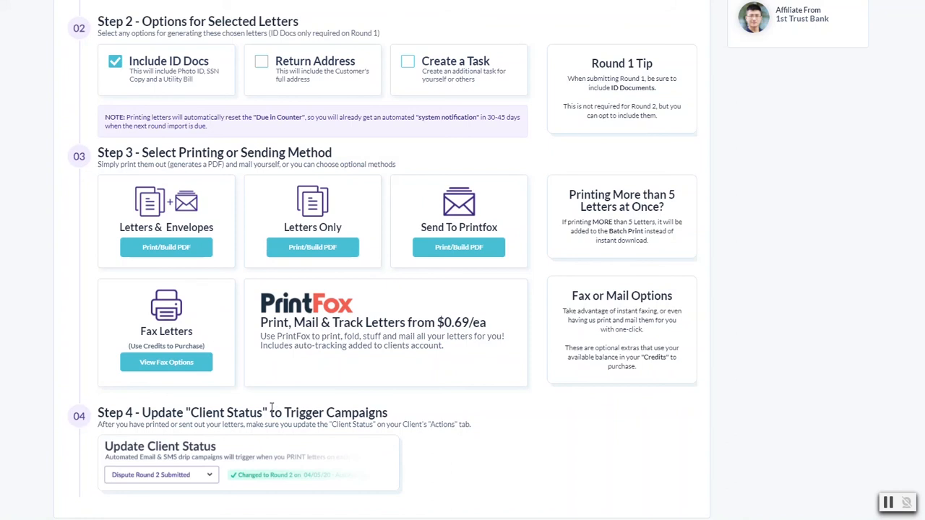
pyautogui.scroll(3)
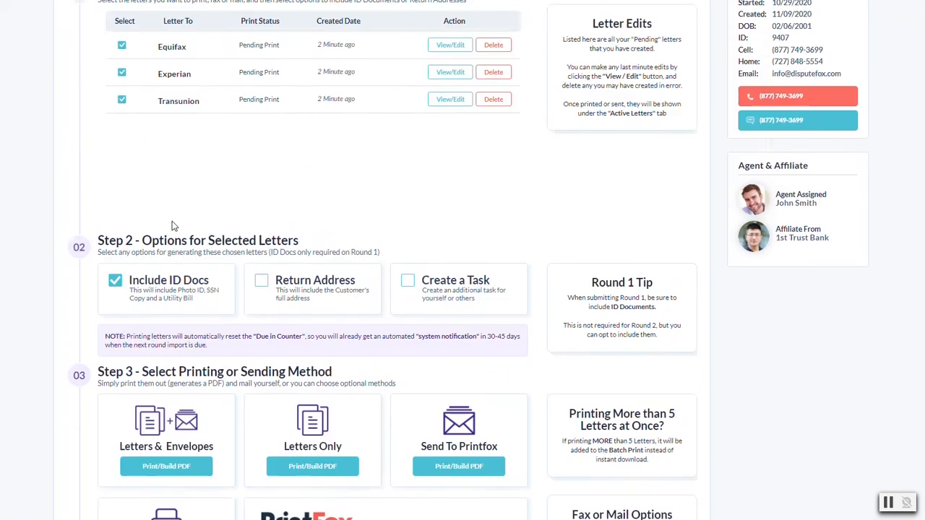
pyautogui.scroll(3)
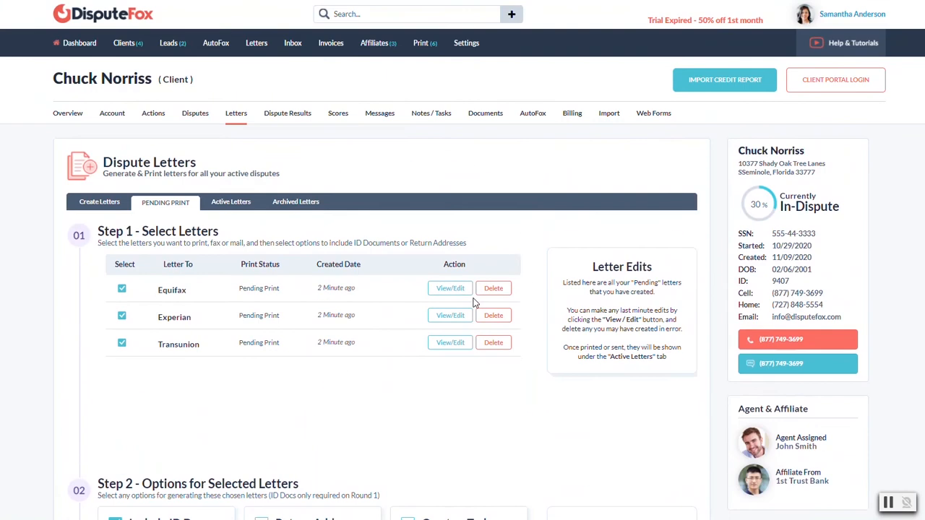
# - On the Actions tab, set the client stage to Round One
pyautogui.click(153, 113)
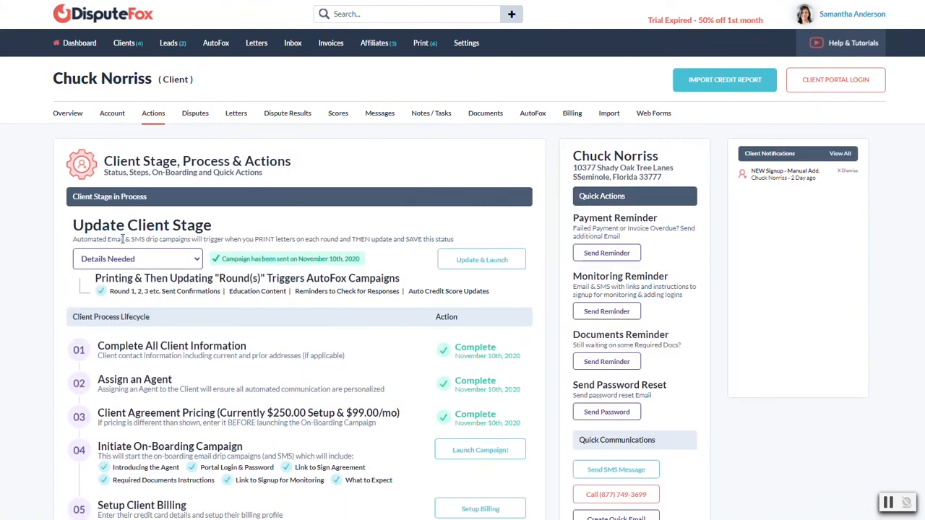
pyautogui.click(137, 259)
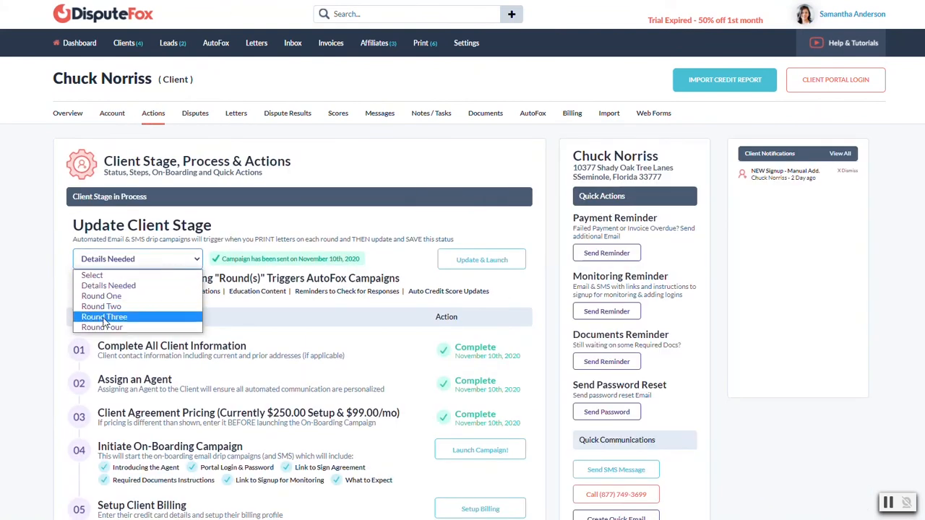
pyautogui.moveTo(101, 306)
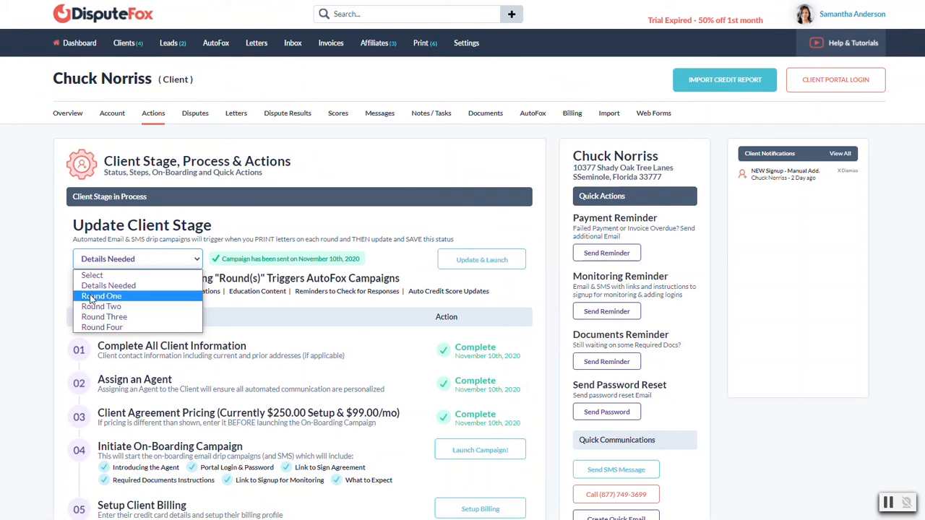
pyautogui.click(101, 296)
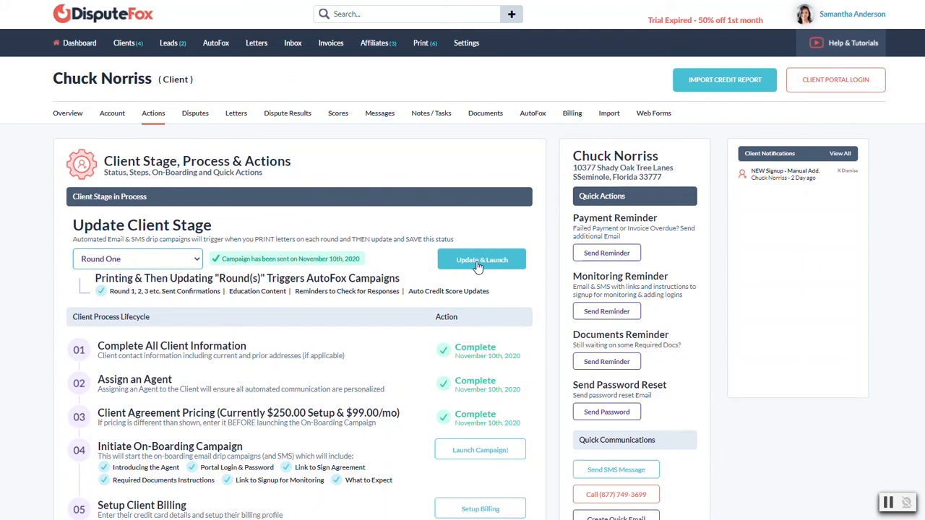
pyautogui.moveTo(462, 274)
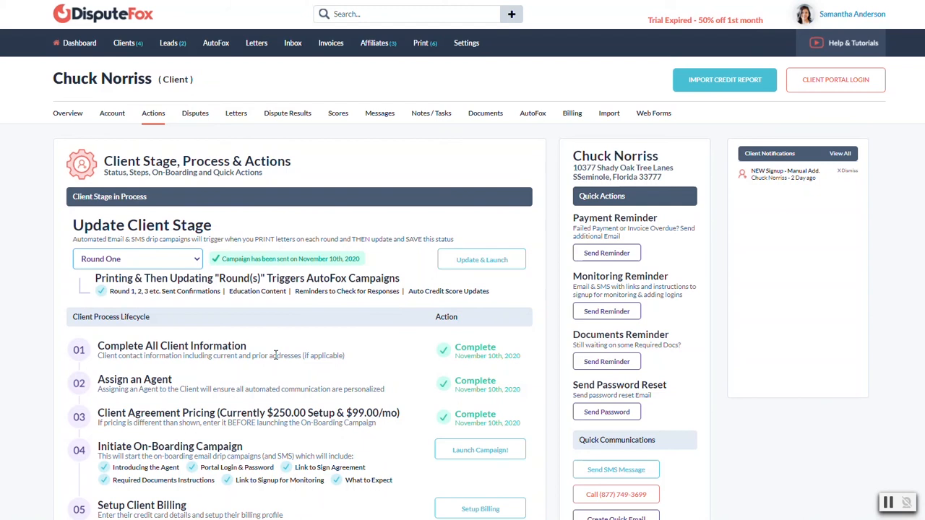
# - Advance the client stage to Round Two, then on to Round Three
pyautogui.click(138, 259)
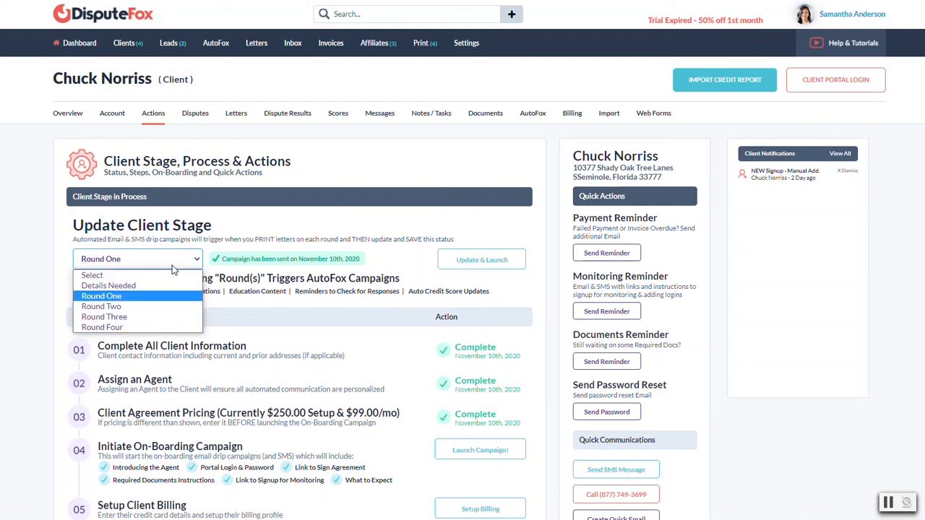
pyautogui.moveTo(101, 305)
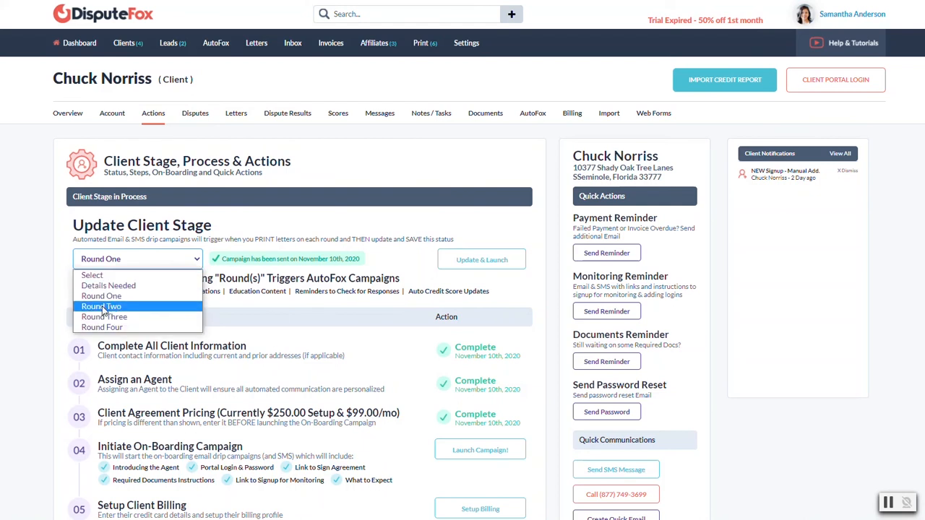
pyautogui.click(102, 307)
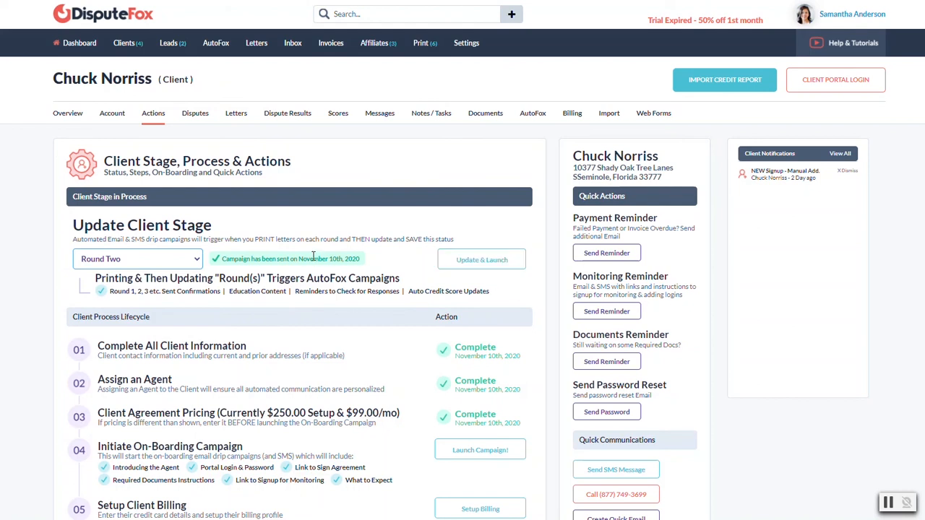
pyautogui.click(137, 259)
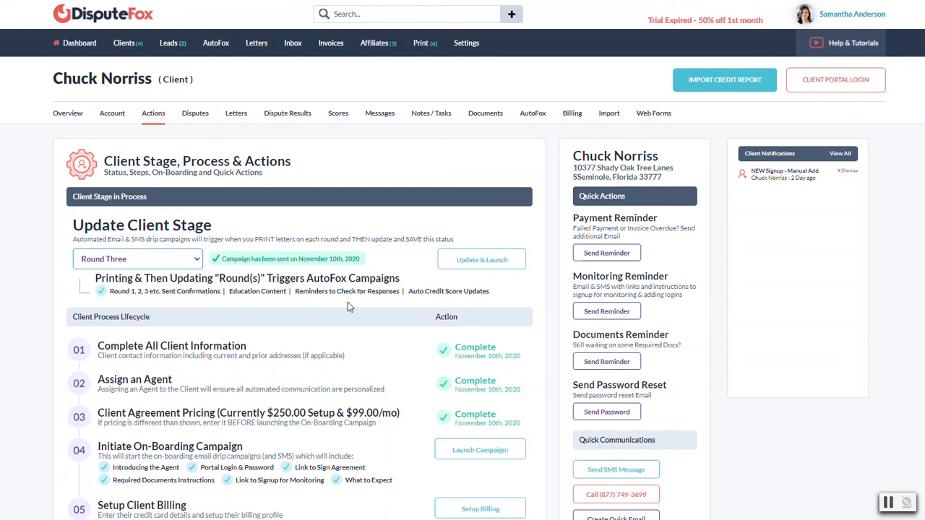
pyautogui.moveTo(382, 345)
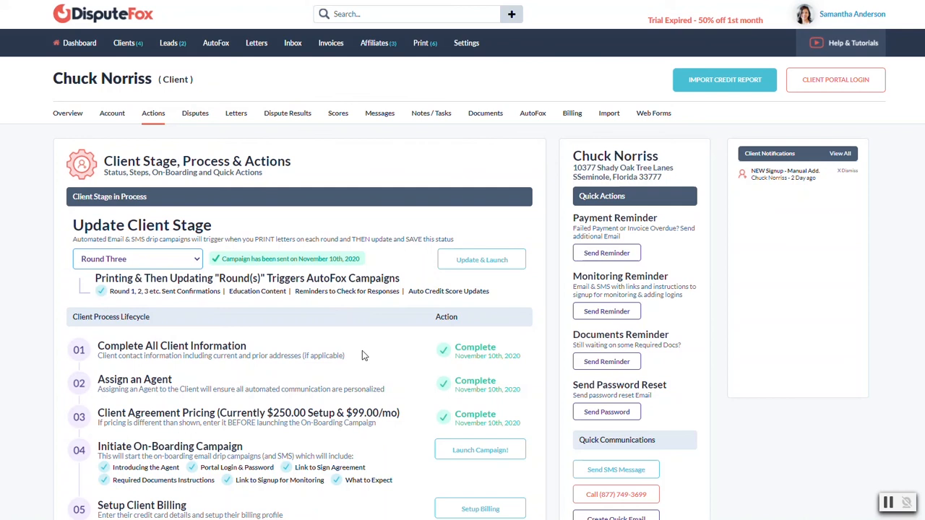
pyautogui.moveTo(224, 272)
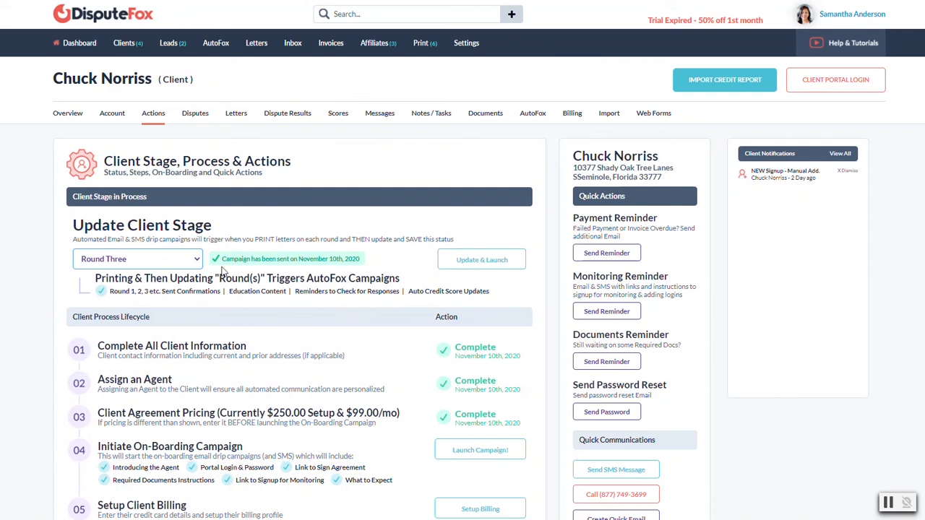
# - Open the Letters tab's Active Letters sub-tab and confirm it shows no records
pyautogui.click(236, 112)
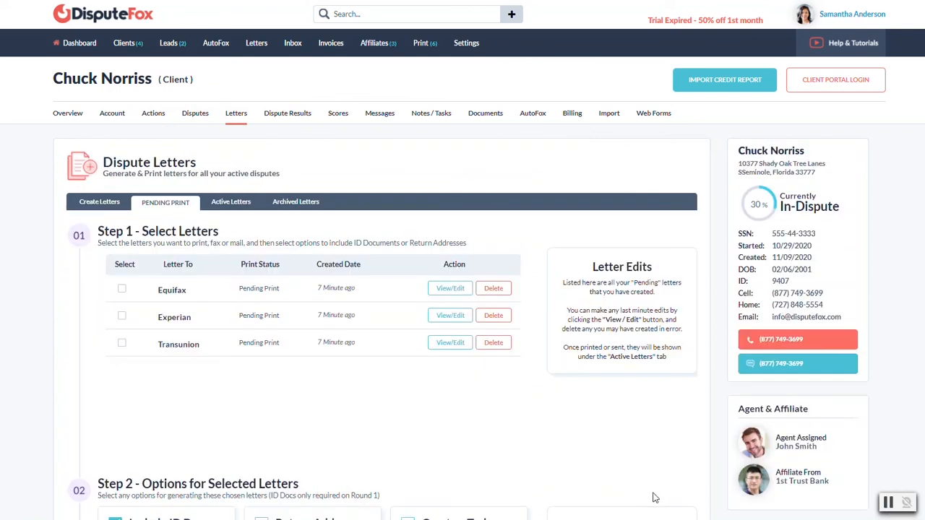
pyautogui.moveTo(282, 349)
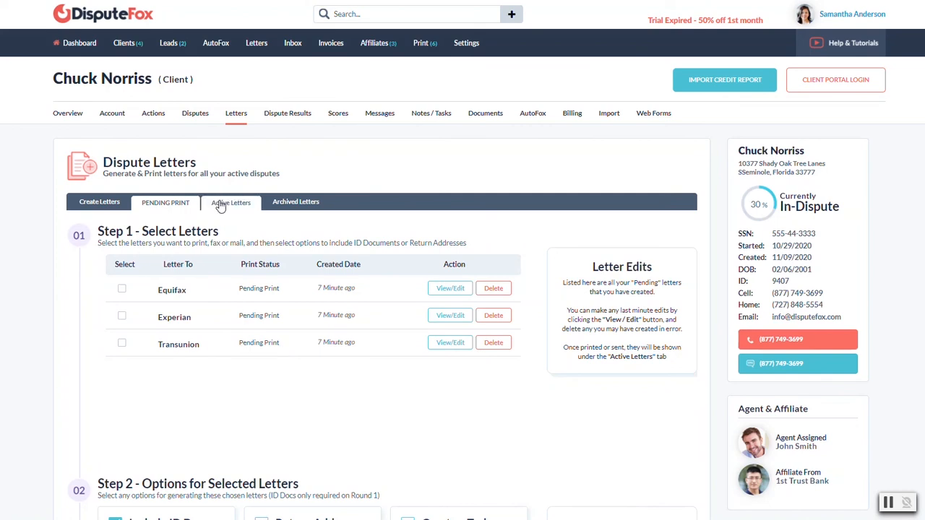
pyautogui.click(230, 202)
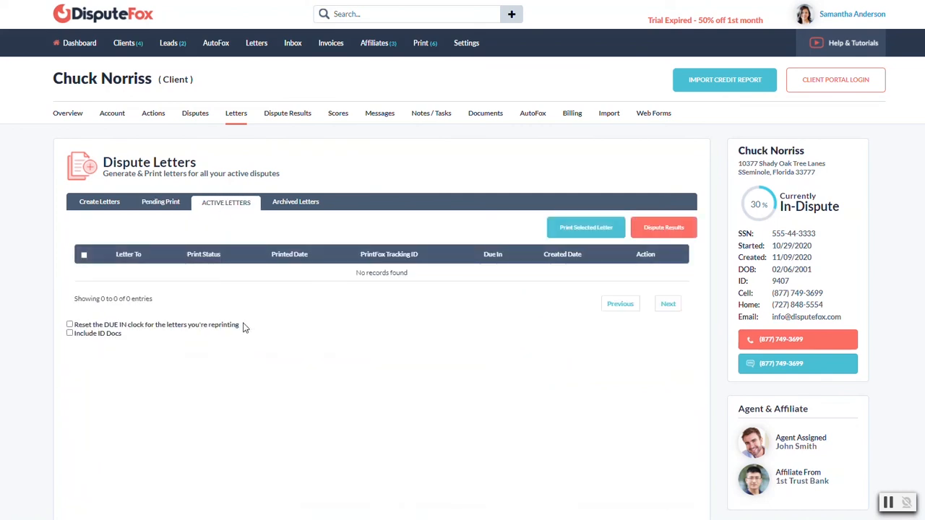
pyautogui.moveTo(333, 425)
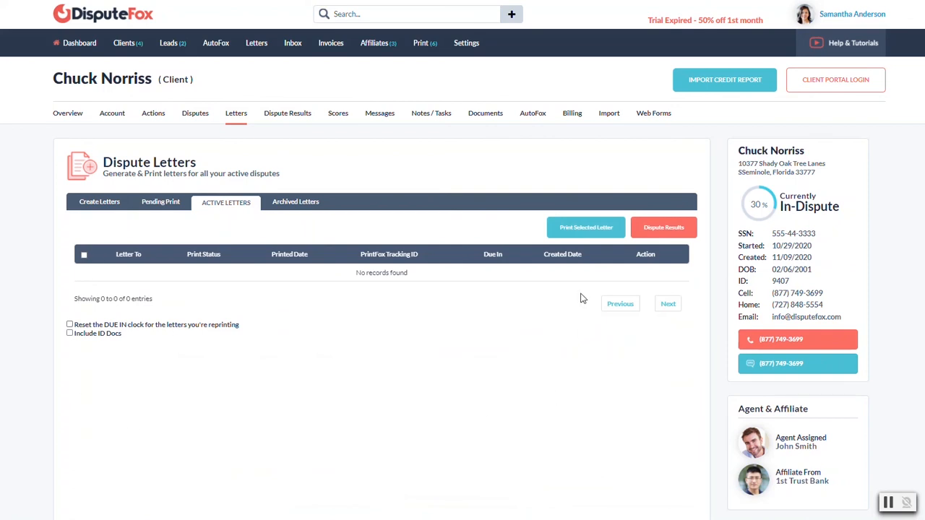
pyautogui.moveTo(94, 366)
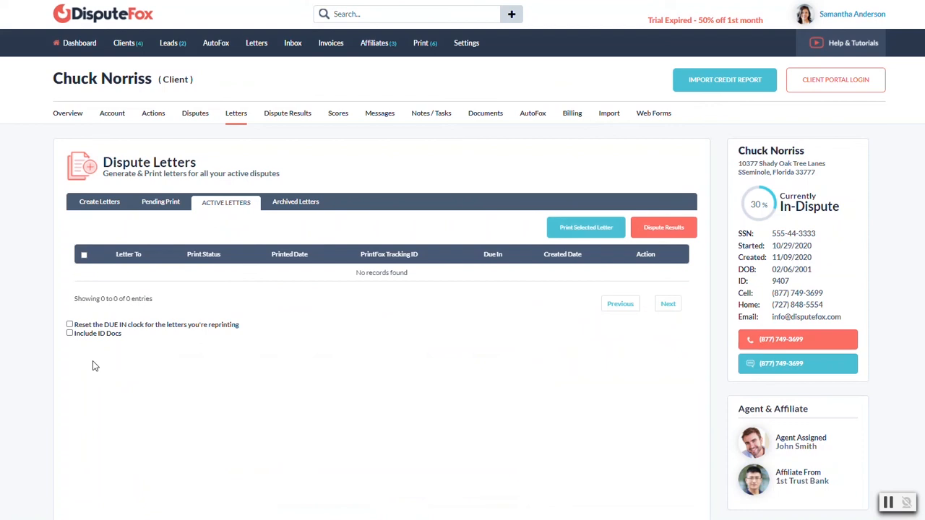
pyautogui.moveTo(374, 295)
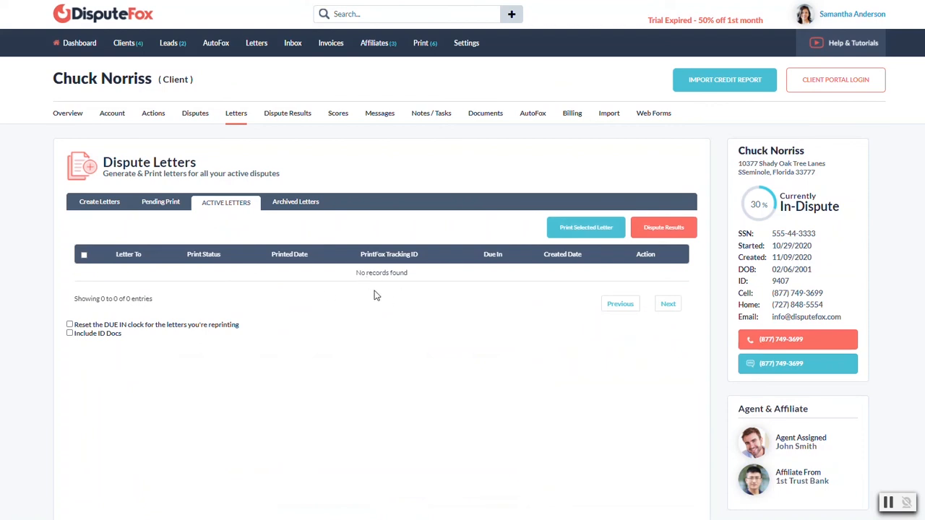
pyautogui.moveTo(388, 268)
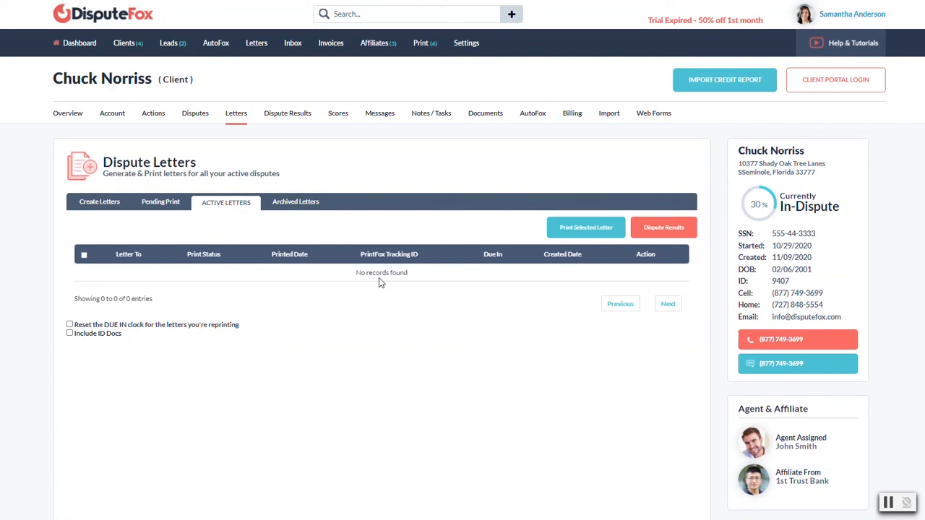
pyautogui.moveTo(96, 245)
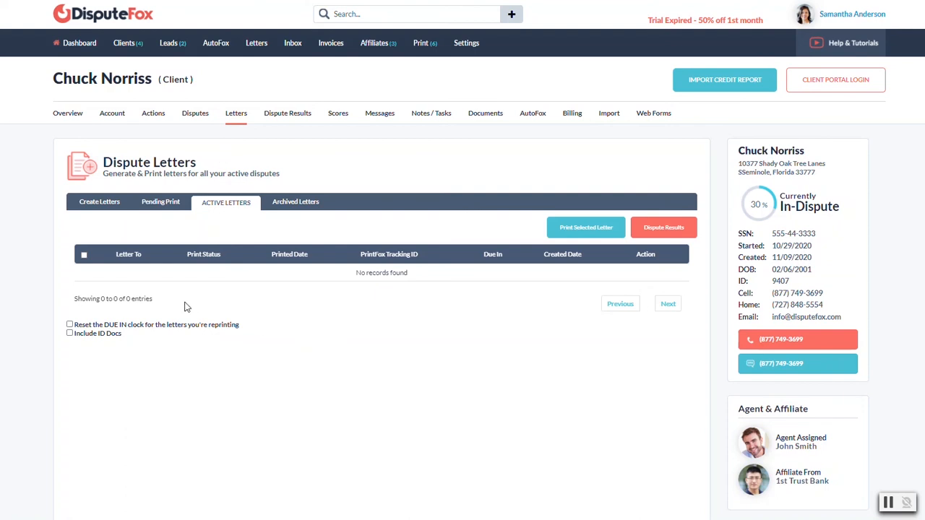
pyautogui.moveTo(666, 296)
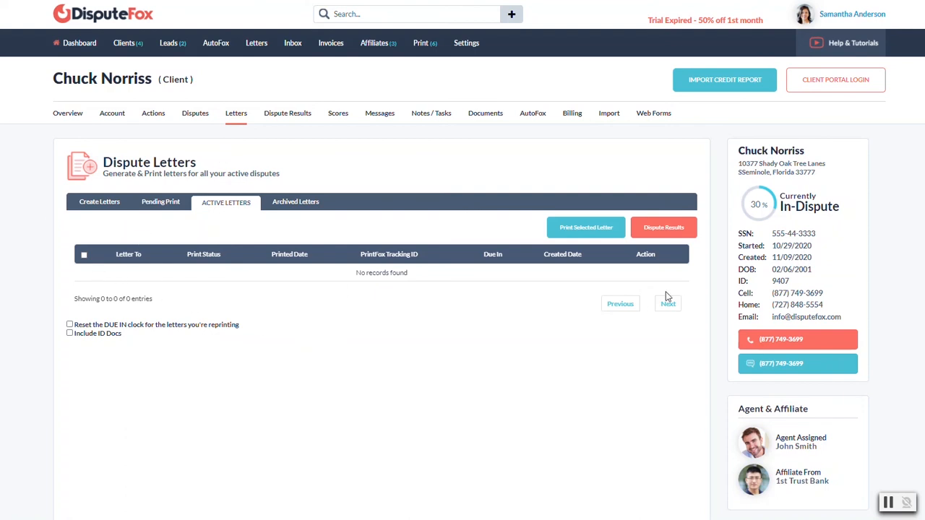
pyautogui.moveTo(630, 266)
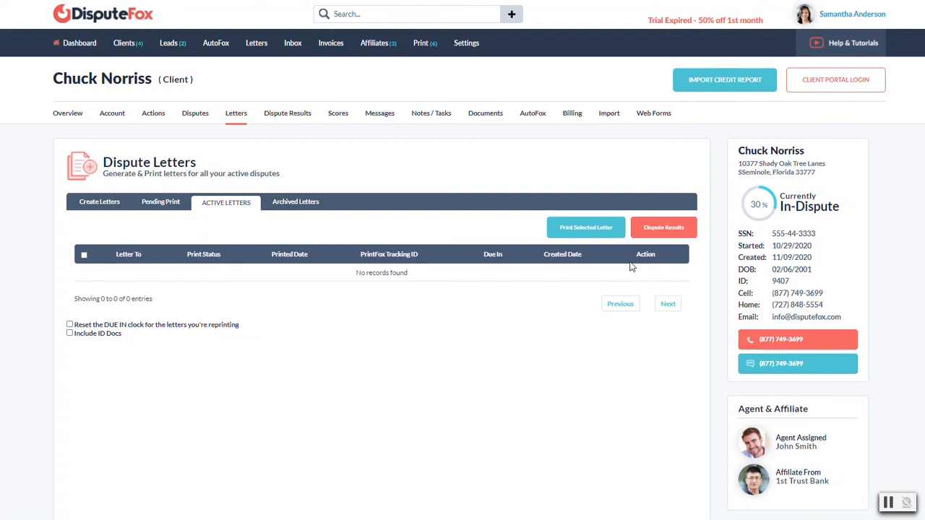
pyautogui.moveTo(264, 332)
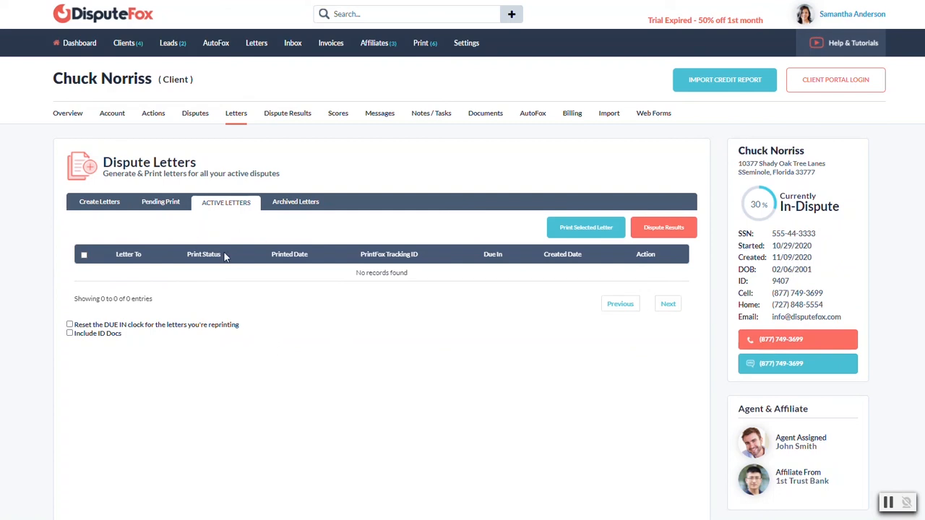
pyautogui.moveTo(240, 261)
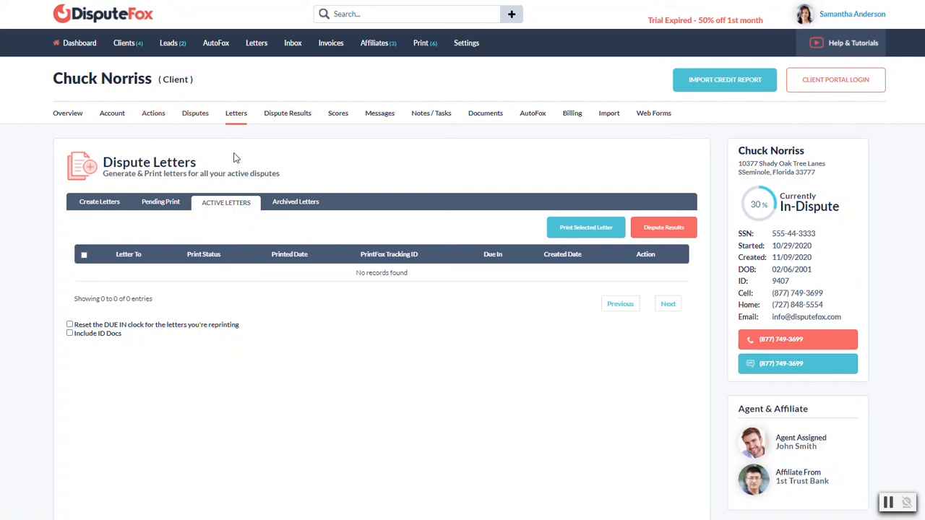
pyautogui.moveTo(148, 262)
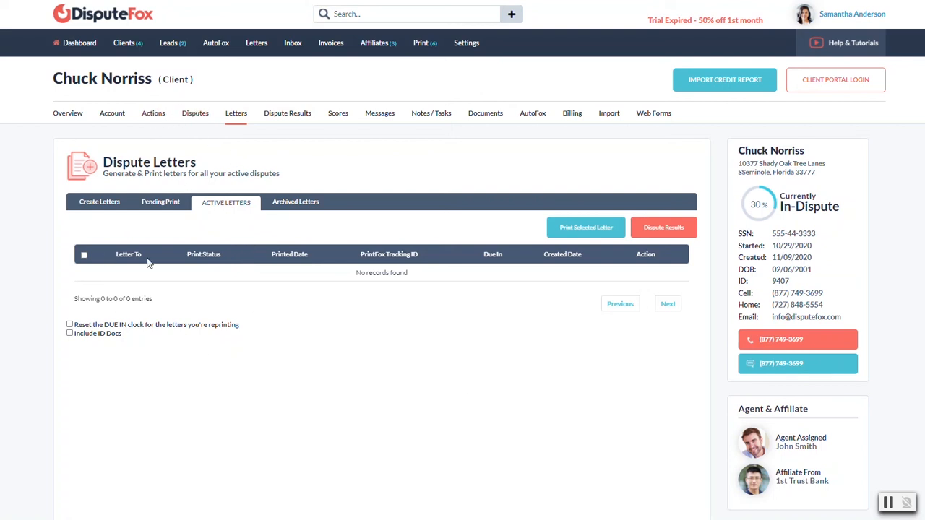
# - Open the Archived Letters sub-tab and confirm it shows no records
pyautogui.click(295, 202)
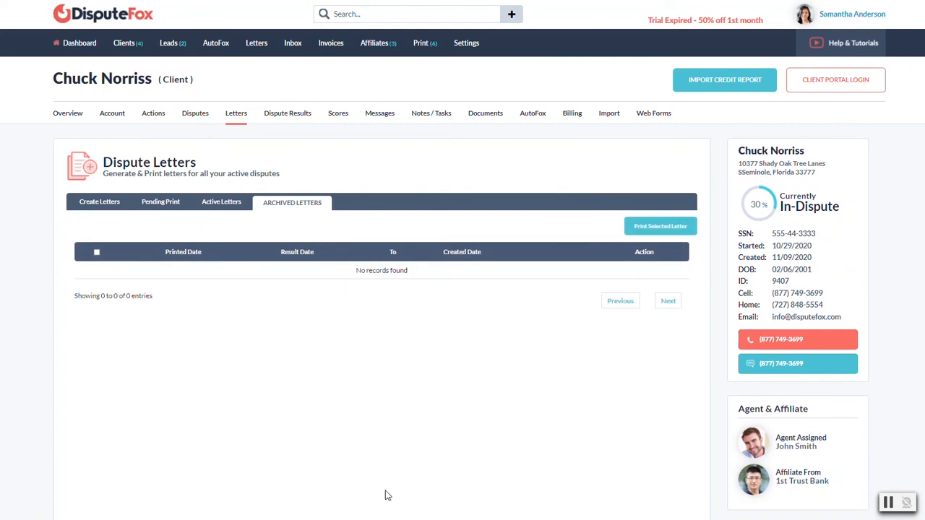
pyautogui.moveTo(129, 354)
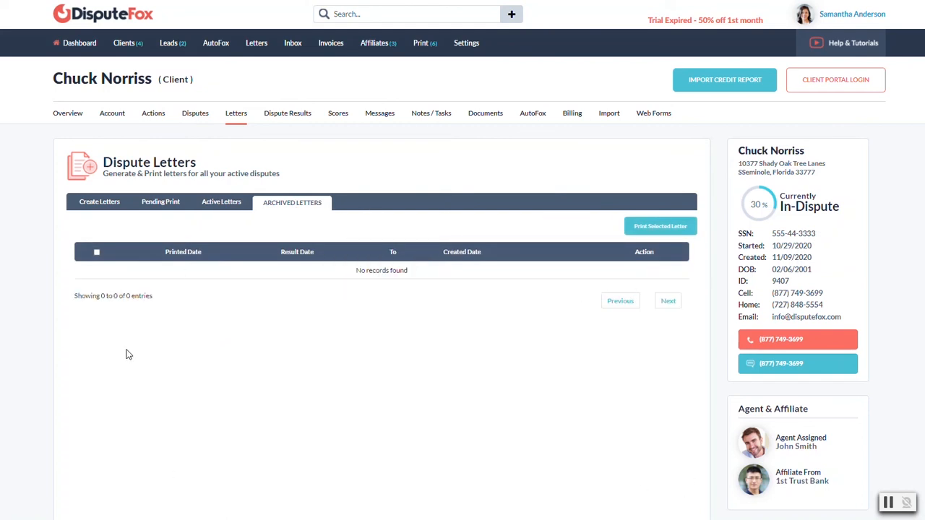
pyautogui.moveTo(198, 338)
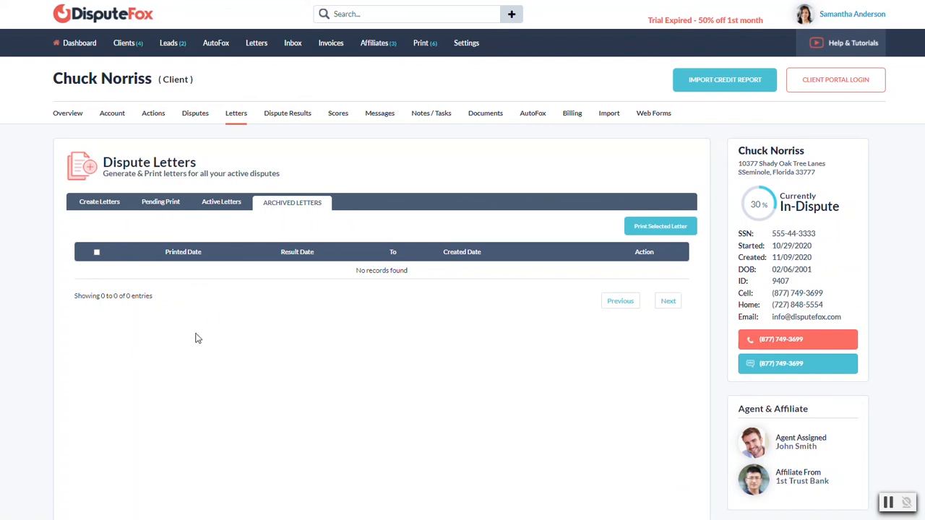
pyautogui.moveTo(255, 229)
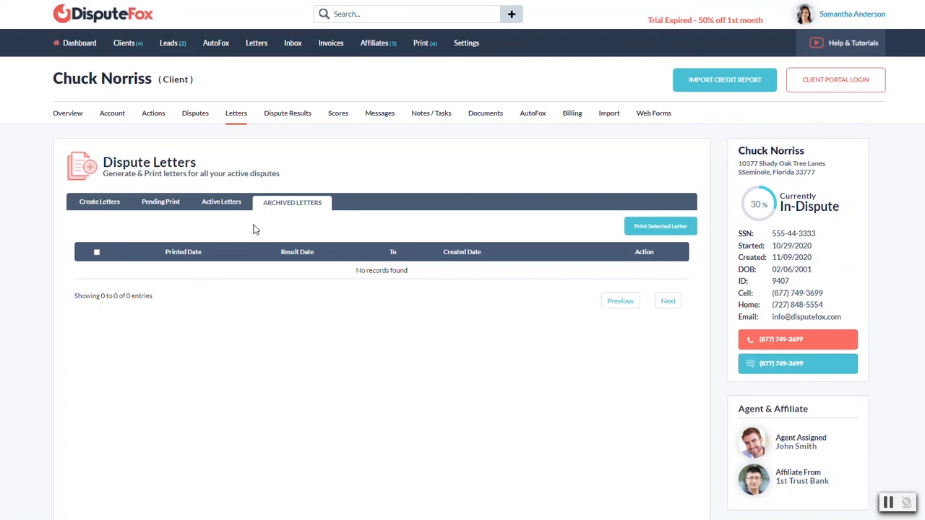
pyautogui.moveTo(718, 113)
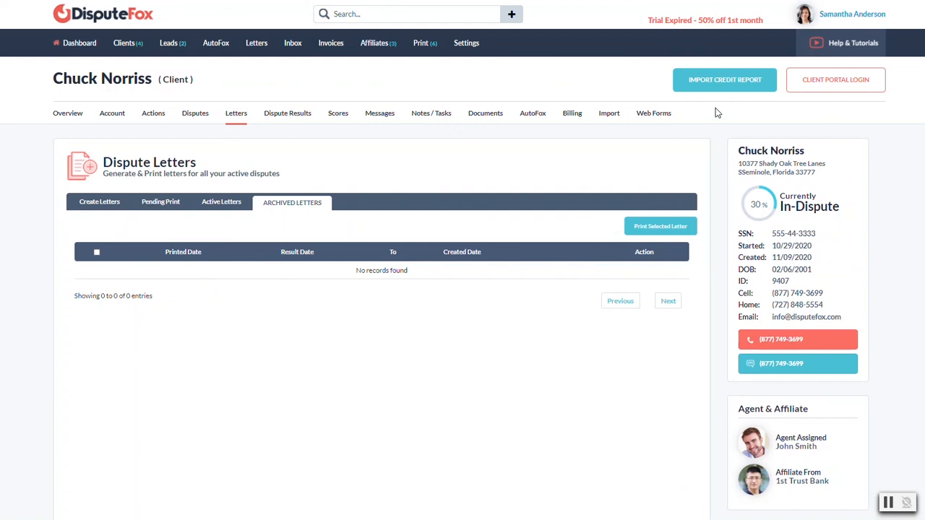
pyautogui.moveTo(656, 191)
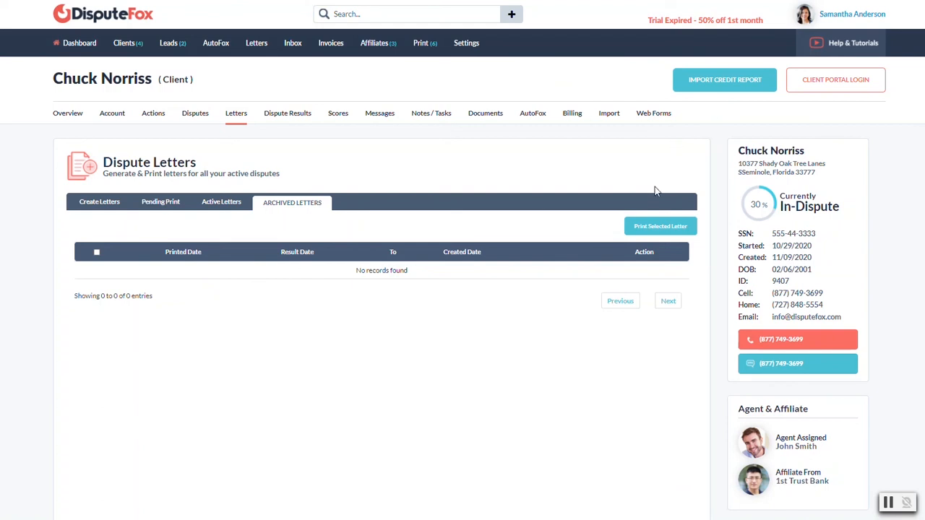
# - Open the Create Letters sub-tab, glance at the letter library, and scroll the disputed items
pyautogui.click(195, 112)
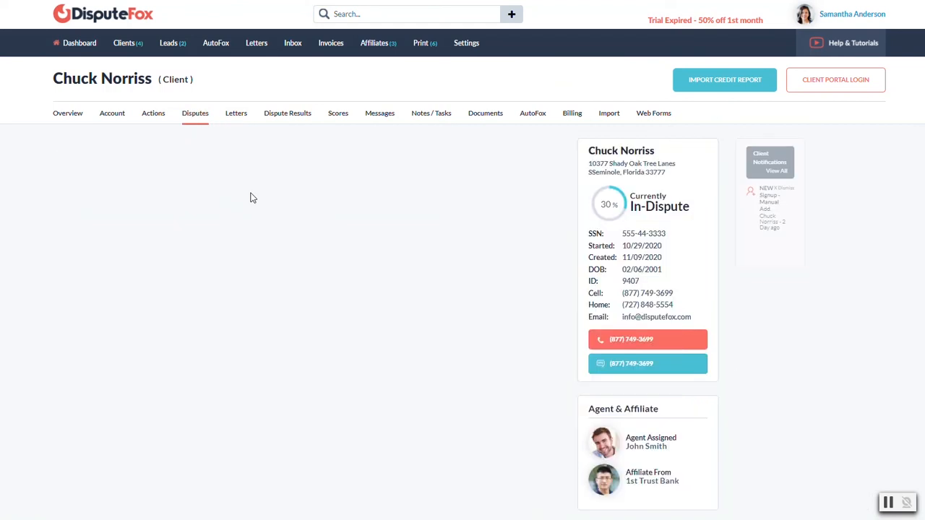
pyautogui.click(195, 112)
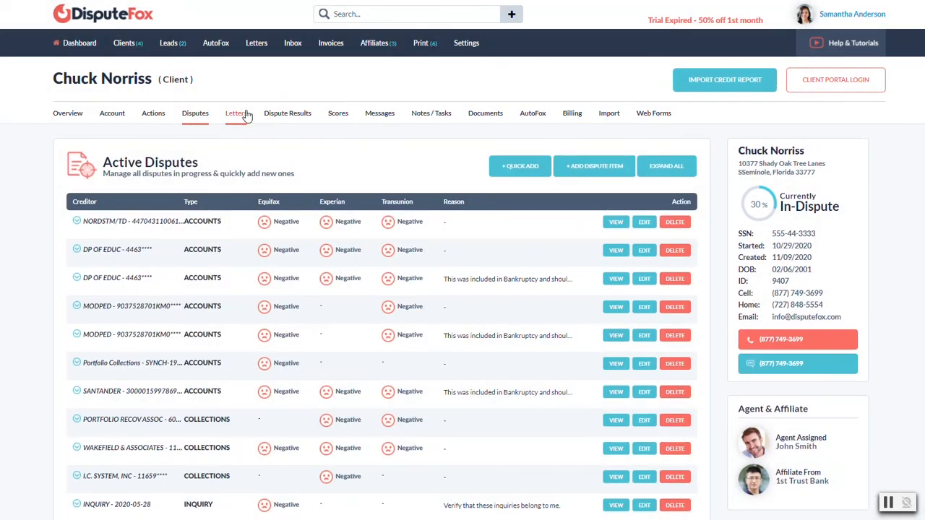
pyautogui.click(235, 113)
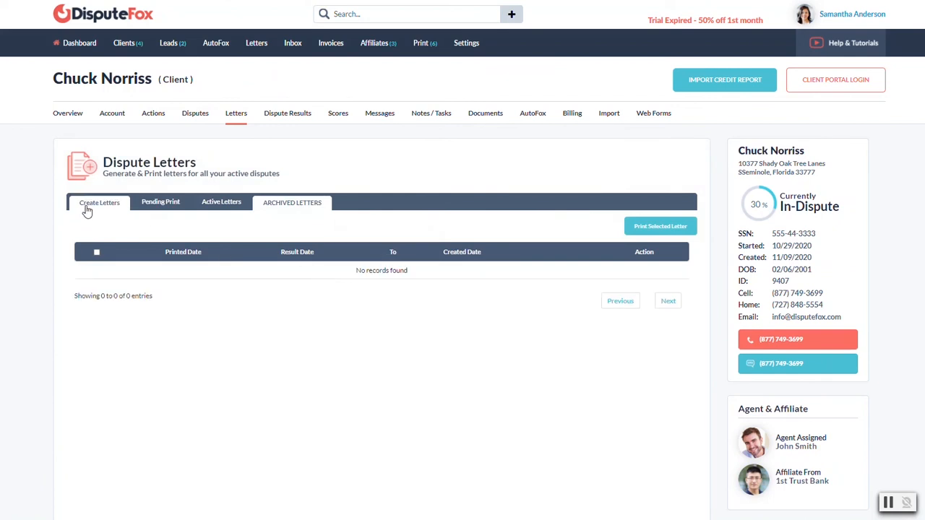
pyautogui.click(99, 203)
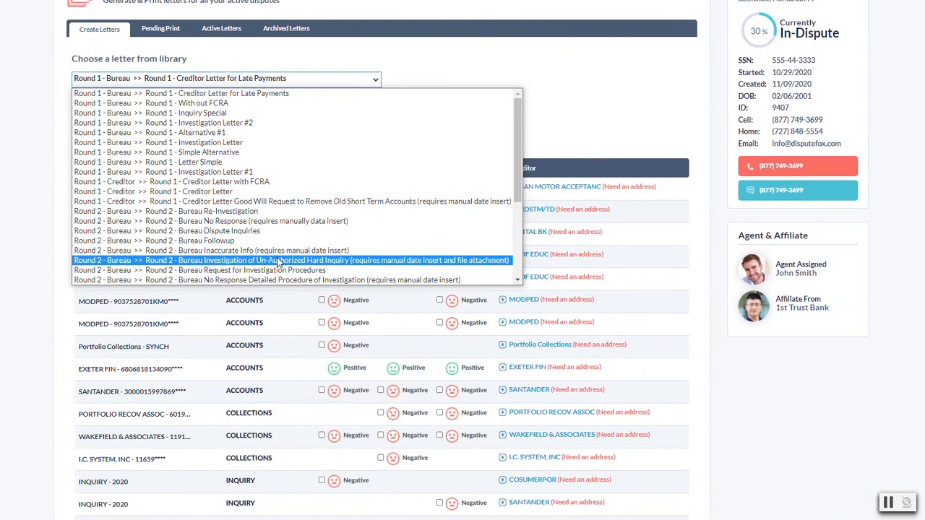
pyautogui.click(216, 92)
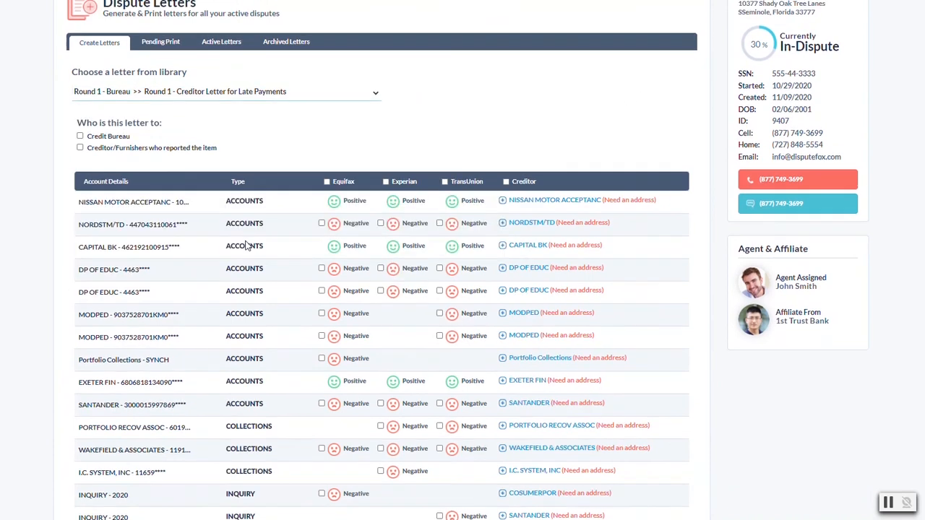
pyautogui.scroll(-3)
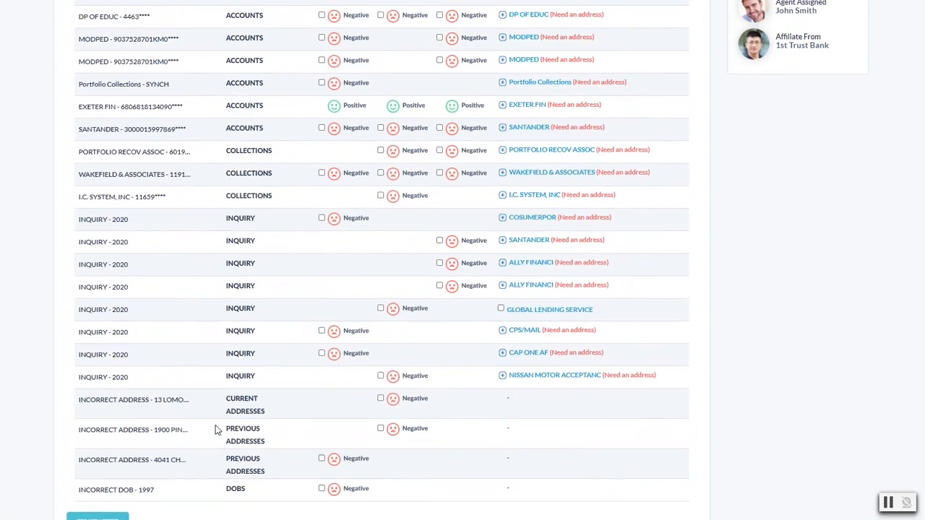
pyautogui.scroll(3)
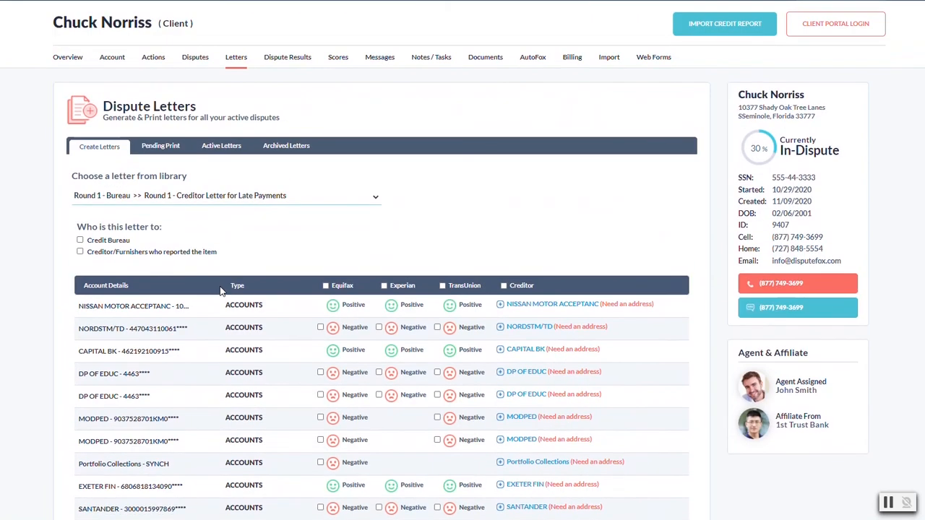
# - Scroll through the three Pending Print letters, then open the Update Client Stage dropdown
pyautogui.click(161, 146)
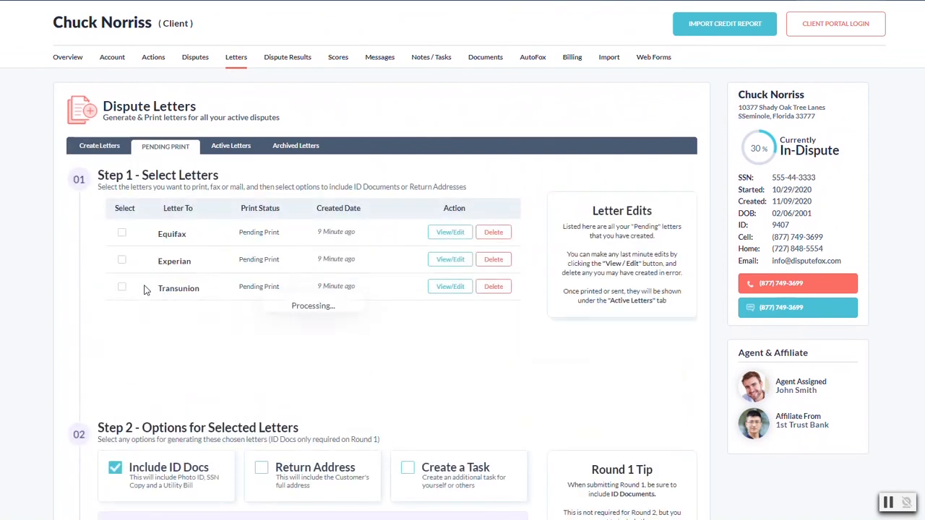
pyautogui.scroll(-3)
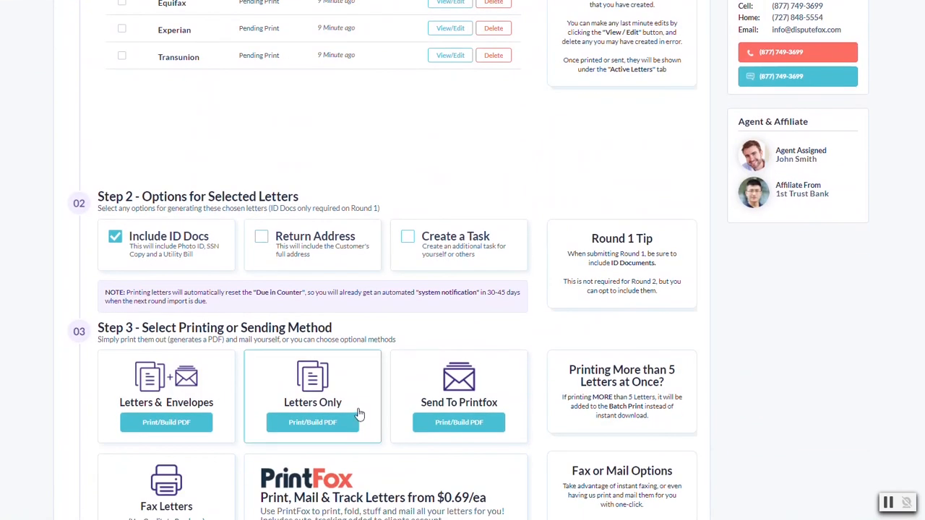
pyautogui.scroll(-3)
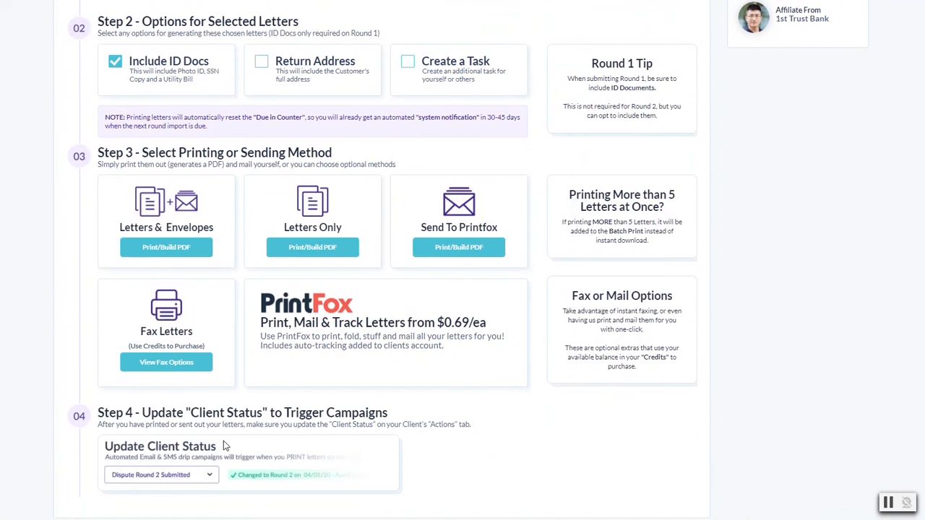
pyautogui.moveTo(189, 444)
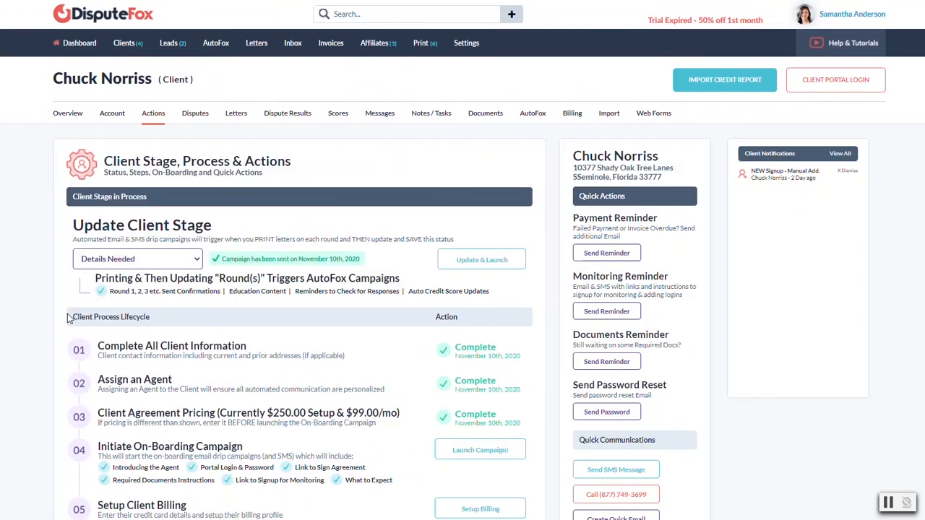
pyautogui.click(137, 258)
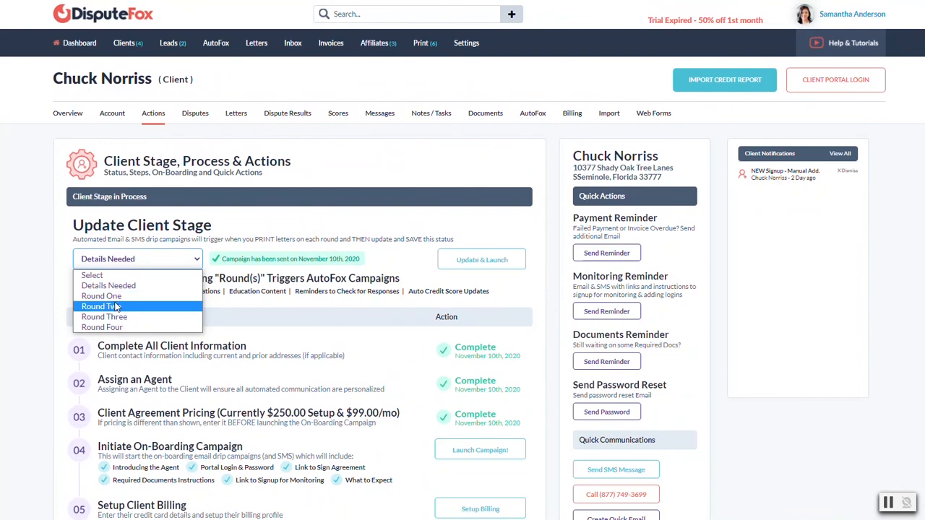